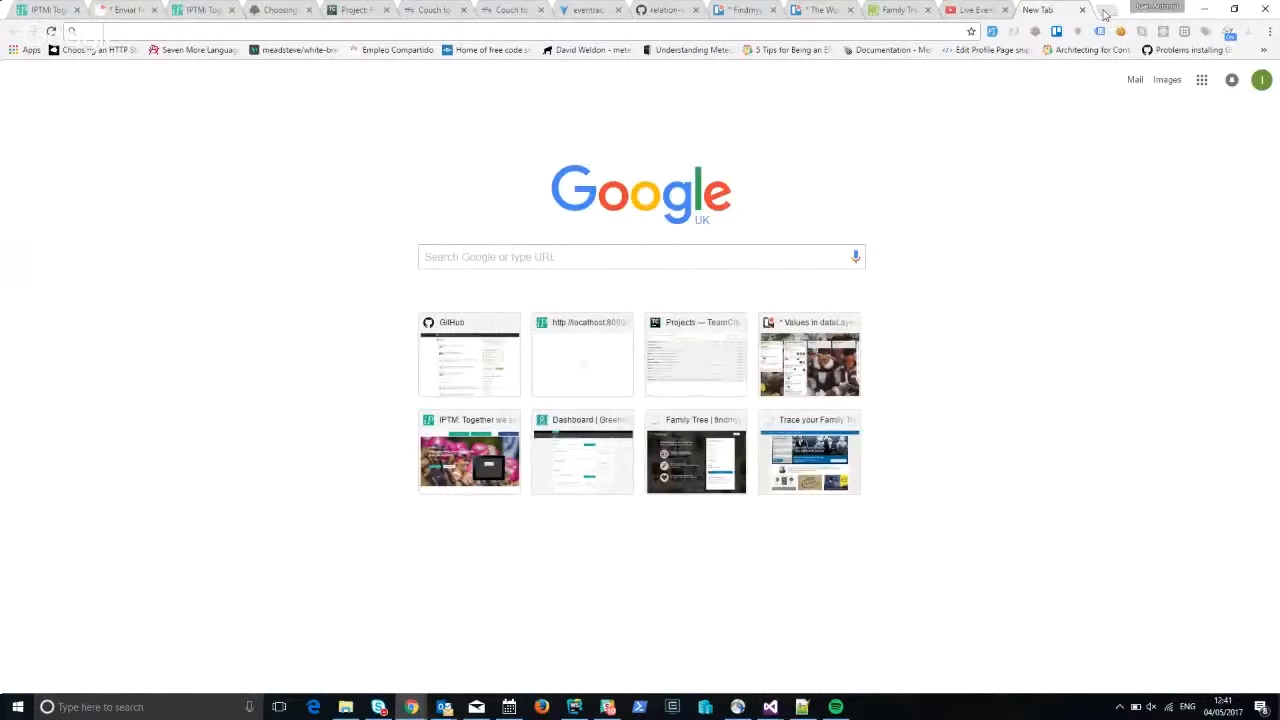
Load the iptm.es website's Spanish homepage in a new Chrome tab.
type("iptm co")
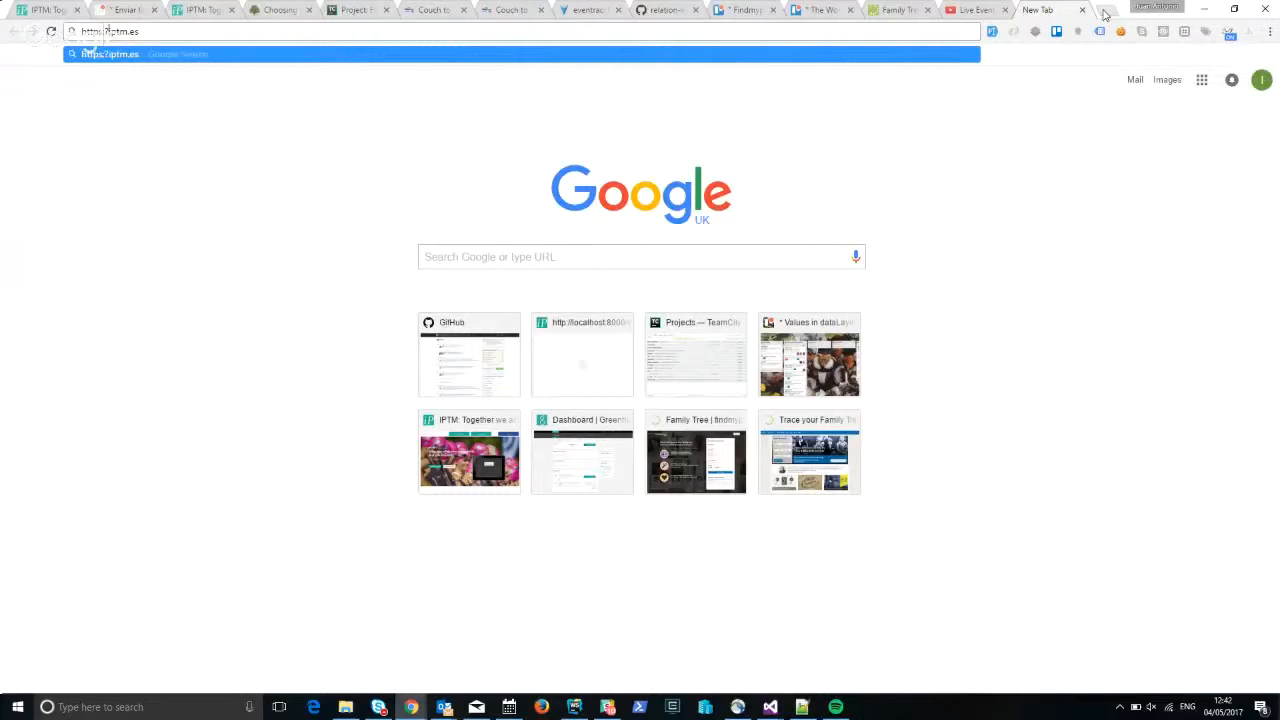
type("wwiptm.es")
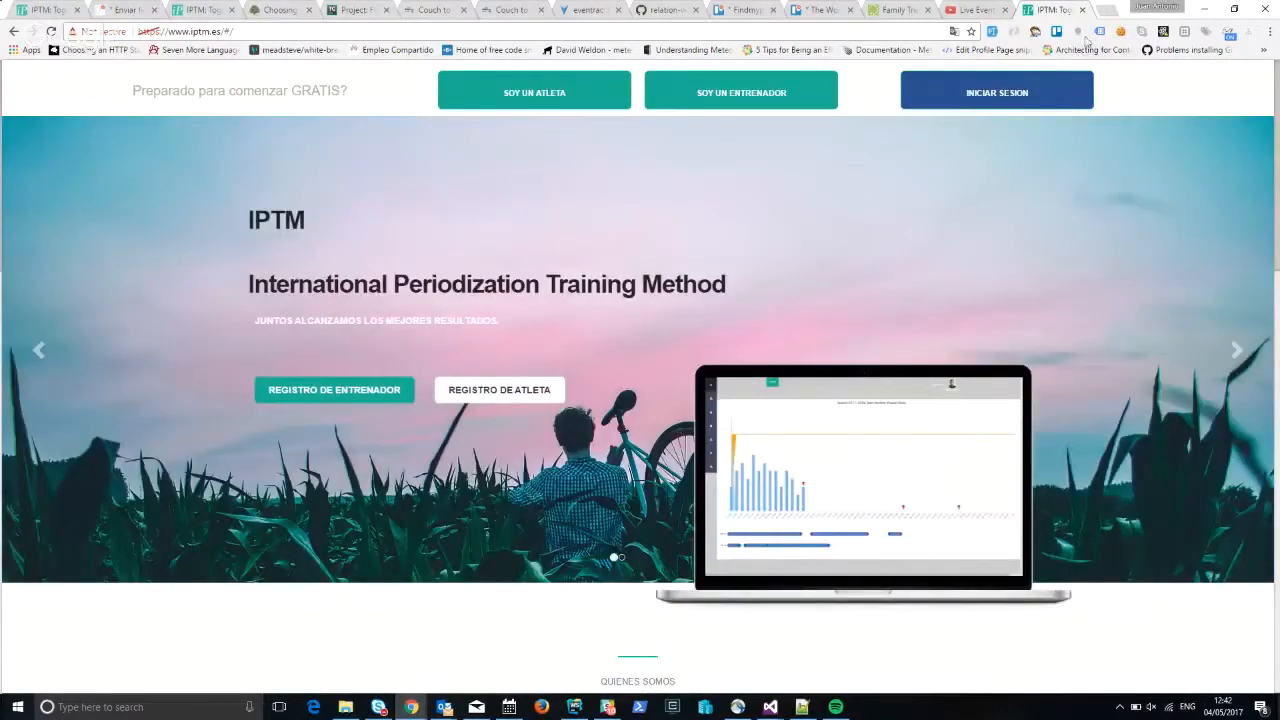
left_click(996, 90)
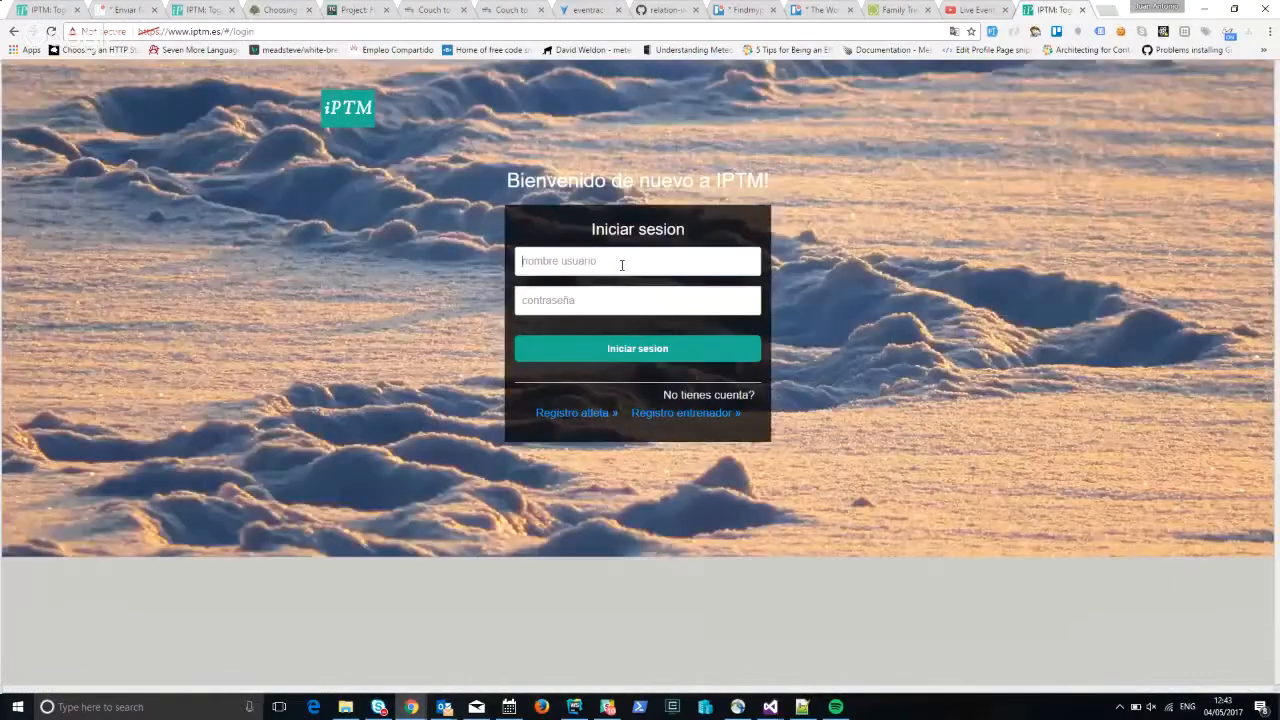
type("ortigosa")
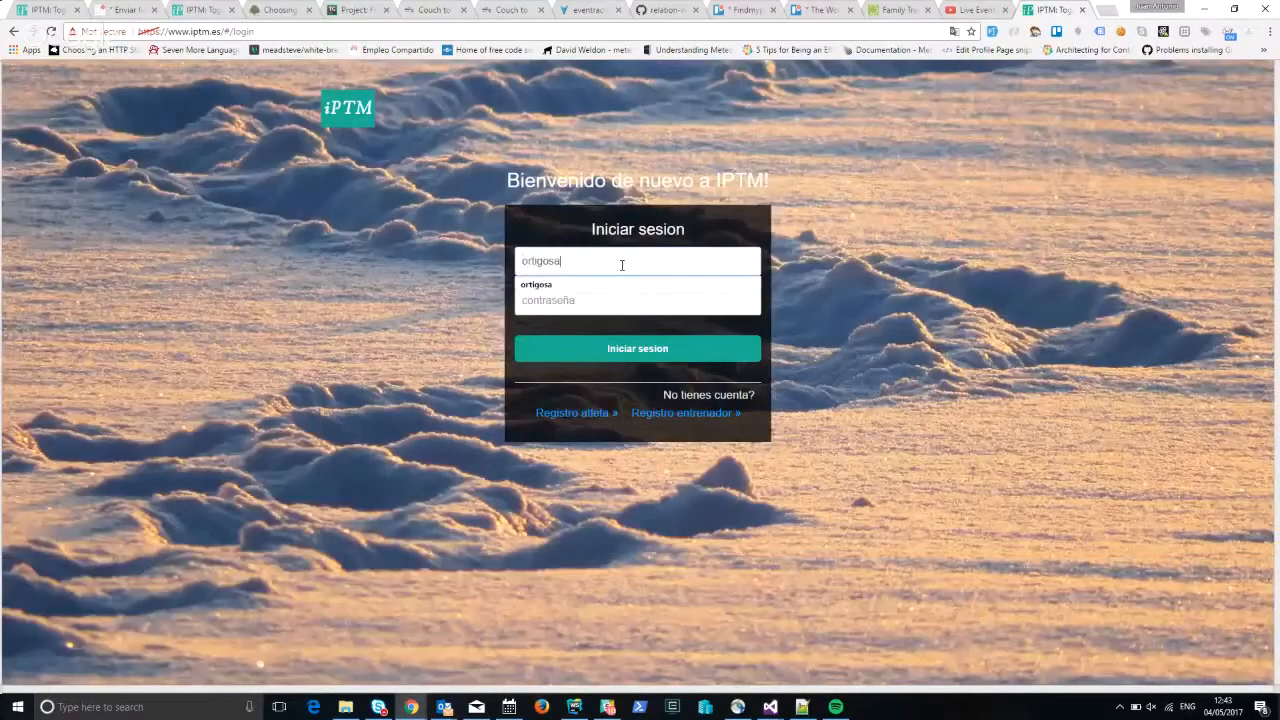
type("***")
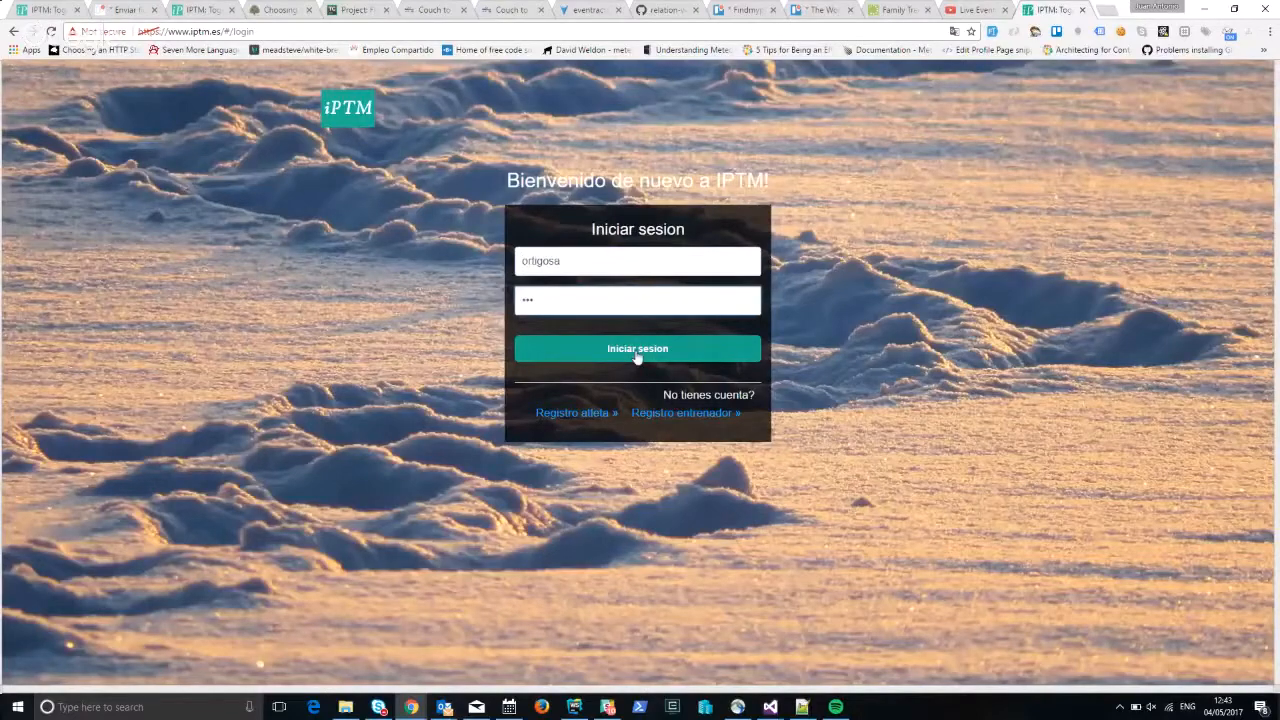
left_click(637, 348)
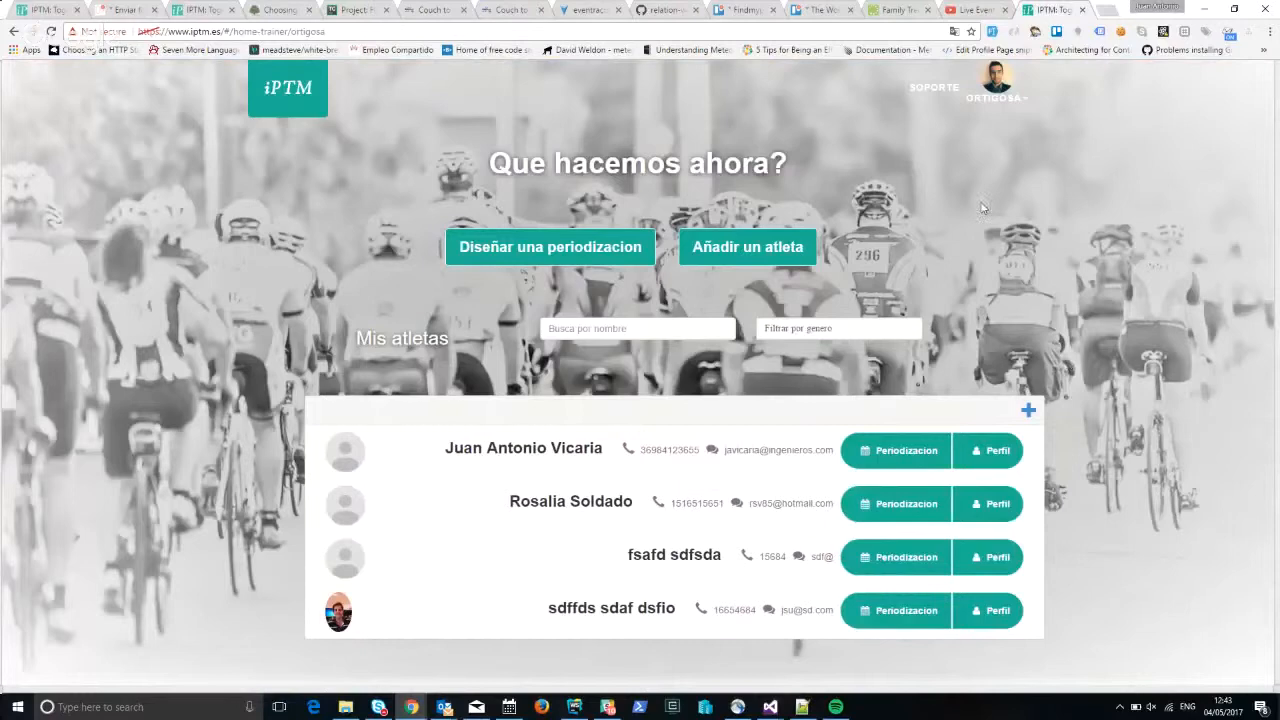
left_click(996, 96)
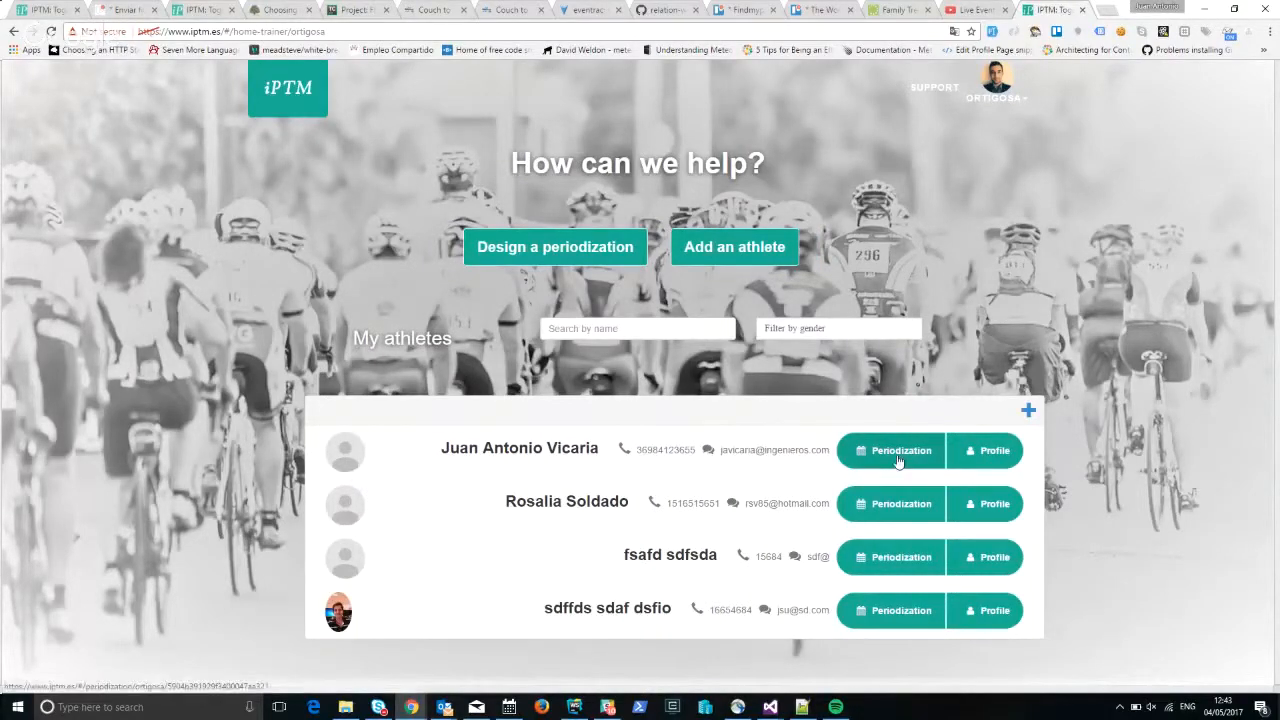
left_click(890, 450)
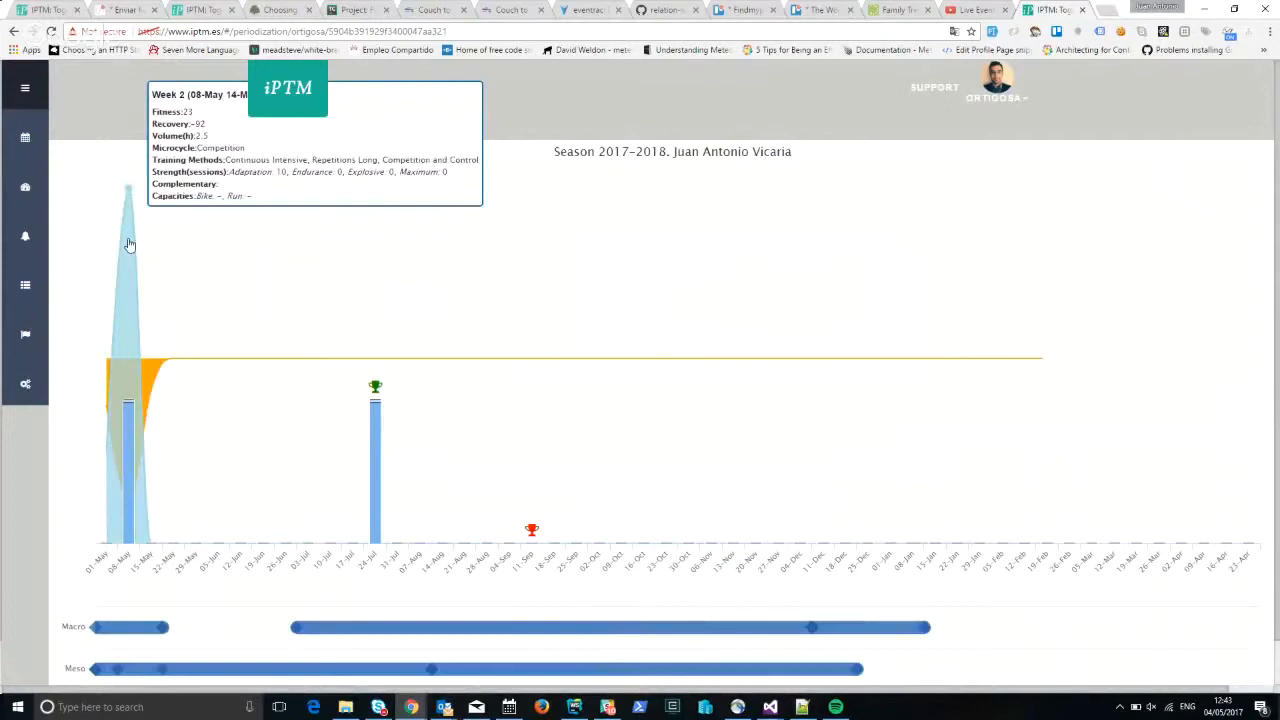
mouse_move(783, 240)
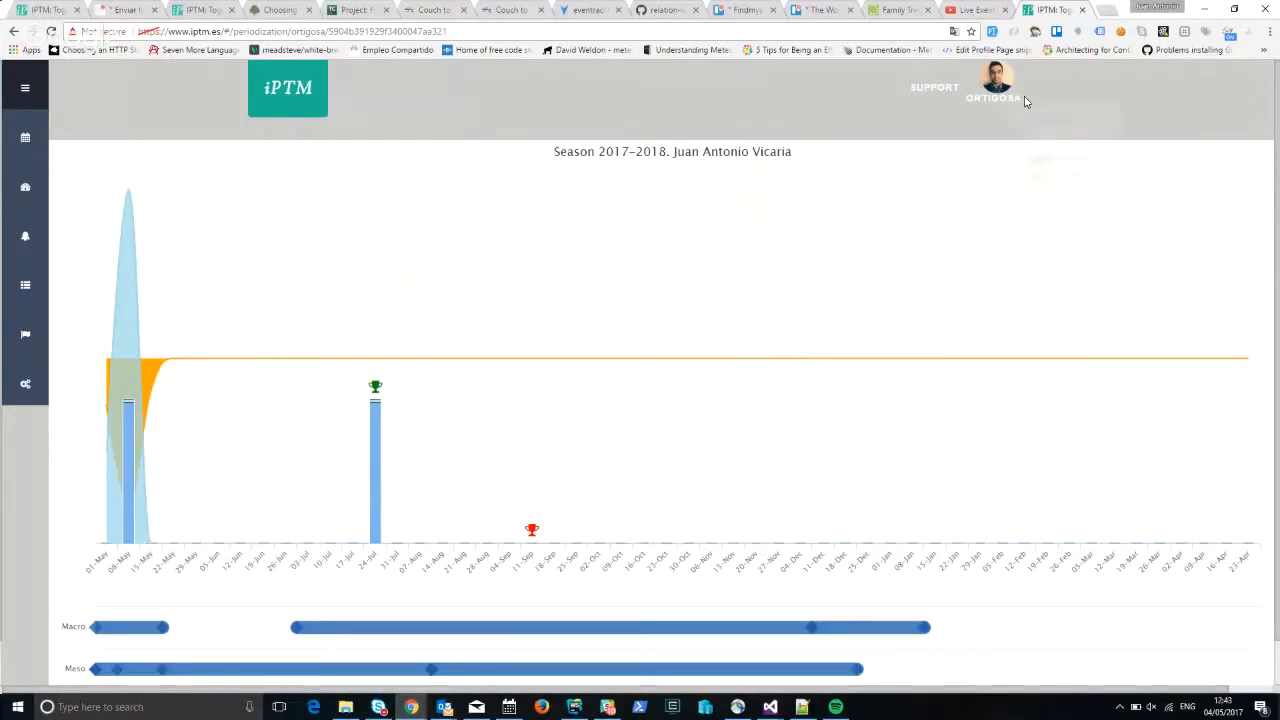
Set IPTM back to Spanish, then search 'react intl' and open yahoo/react-intl.
left_click(992, 90)
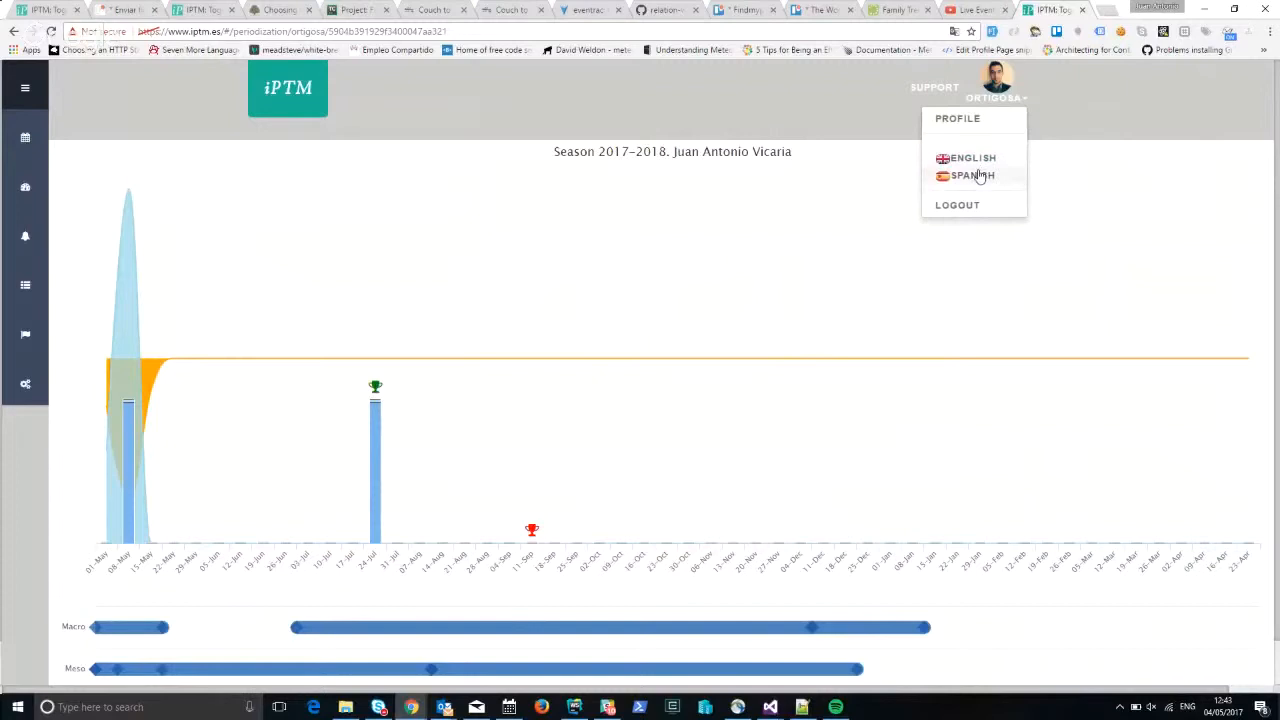
left_click(972, 175)
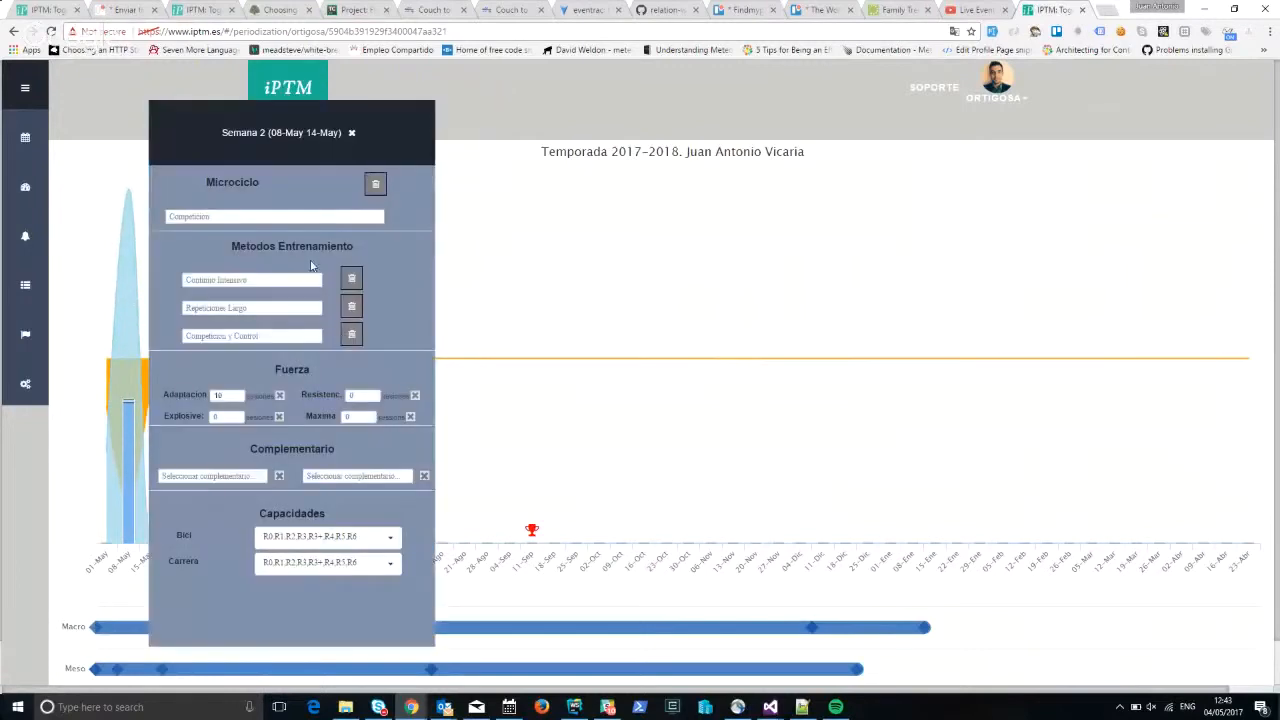
mouse_move(297, 258)
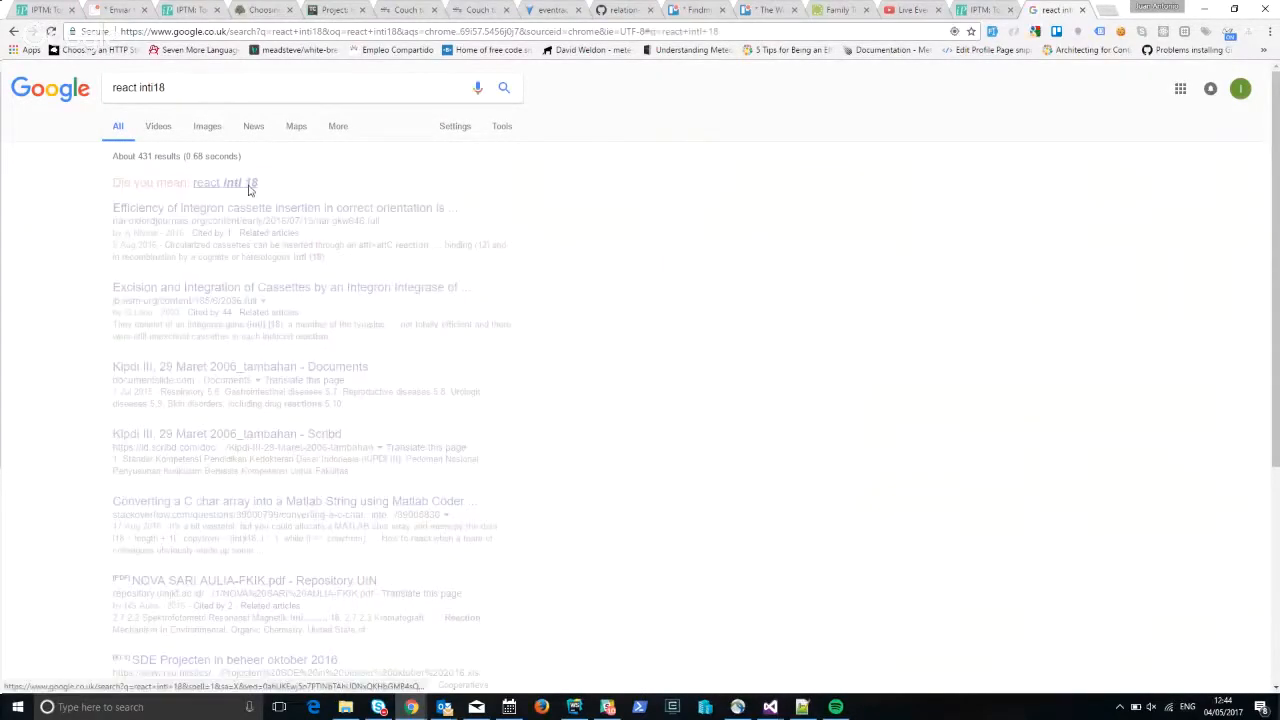
left_click(220, 182)
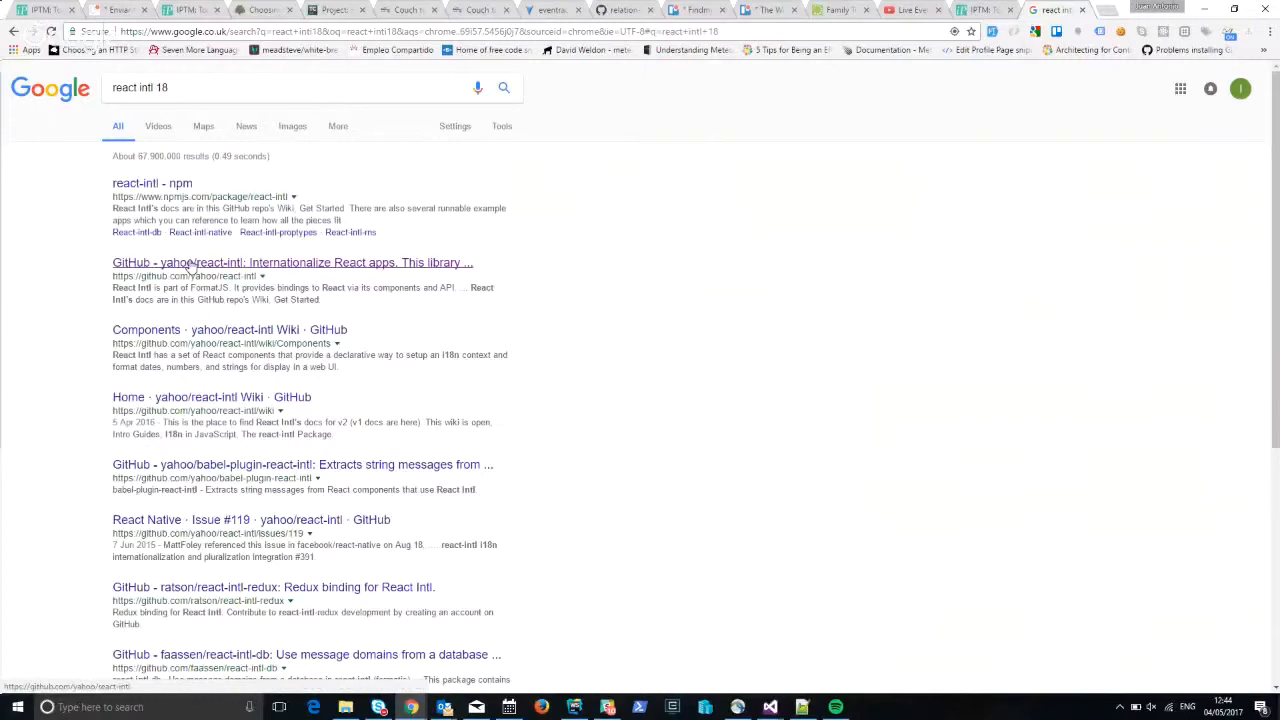
left_click(292, 262)
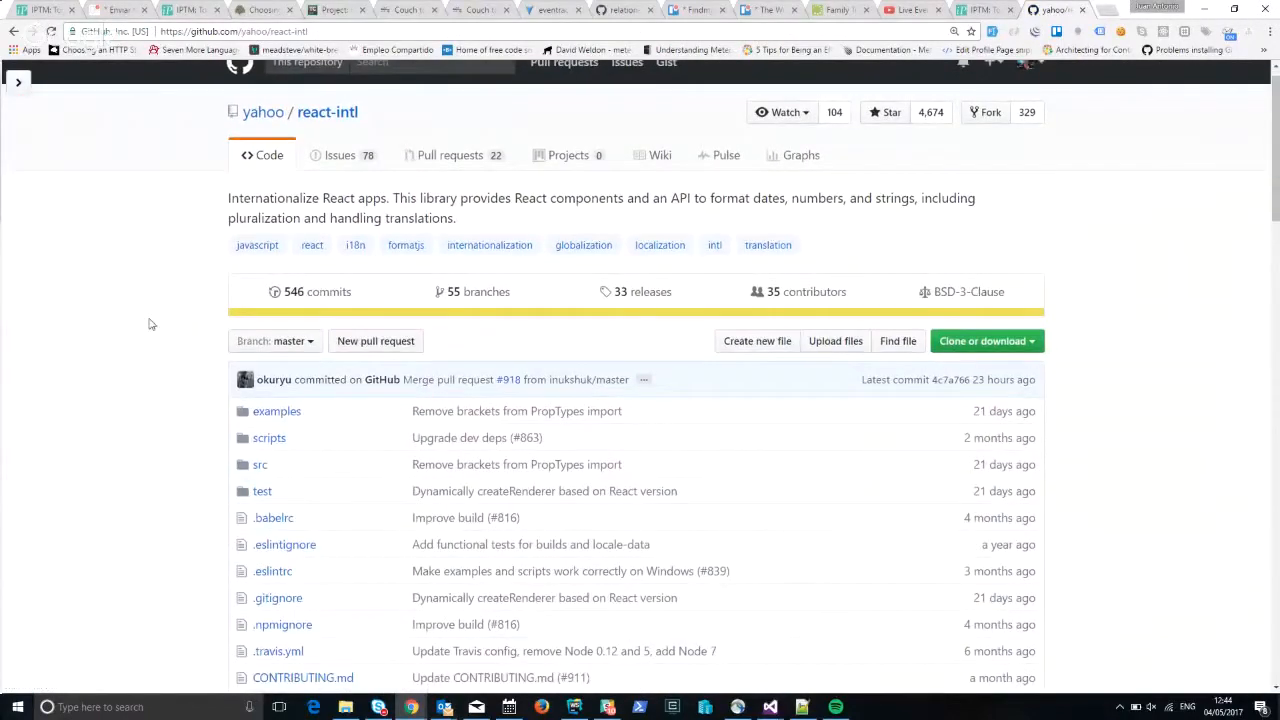
Read the react-intl README example, selecting FormattedMessage and defaultMessage.
scroll("down", 3)
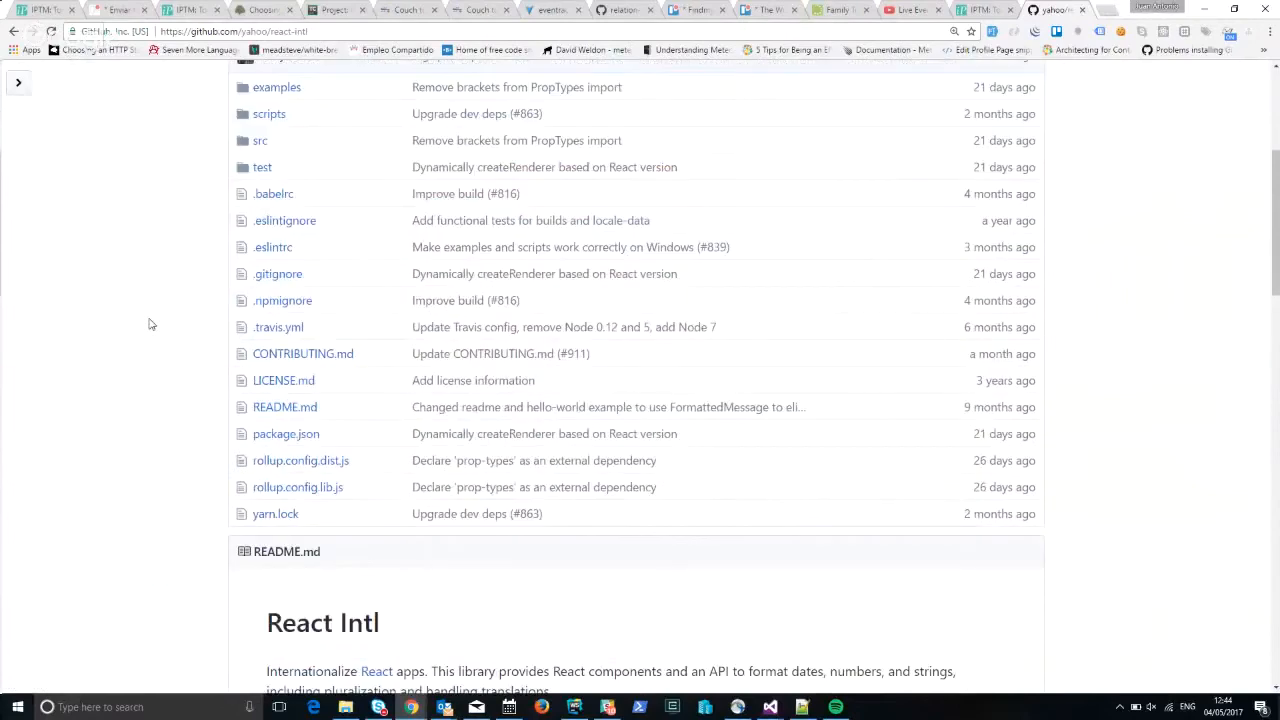
scroll("down", 3)
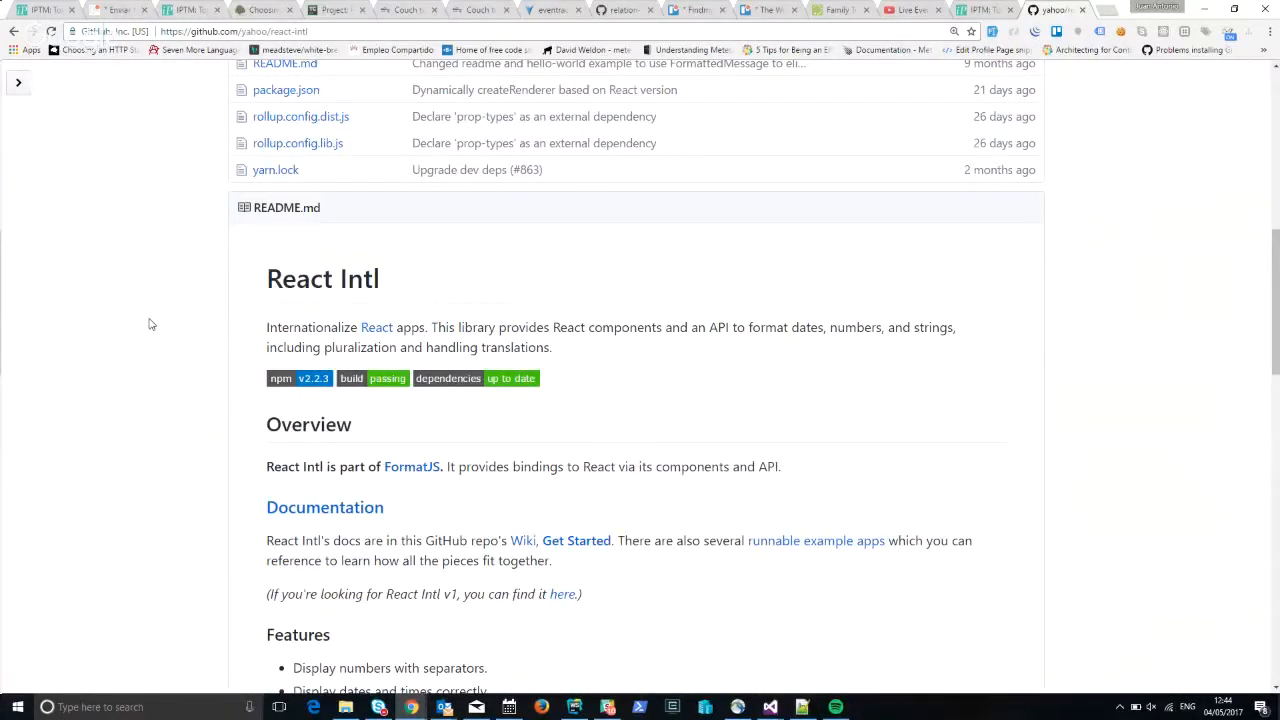
scroll("down", 3)
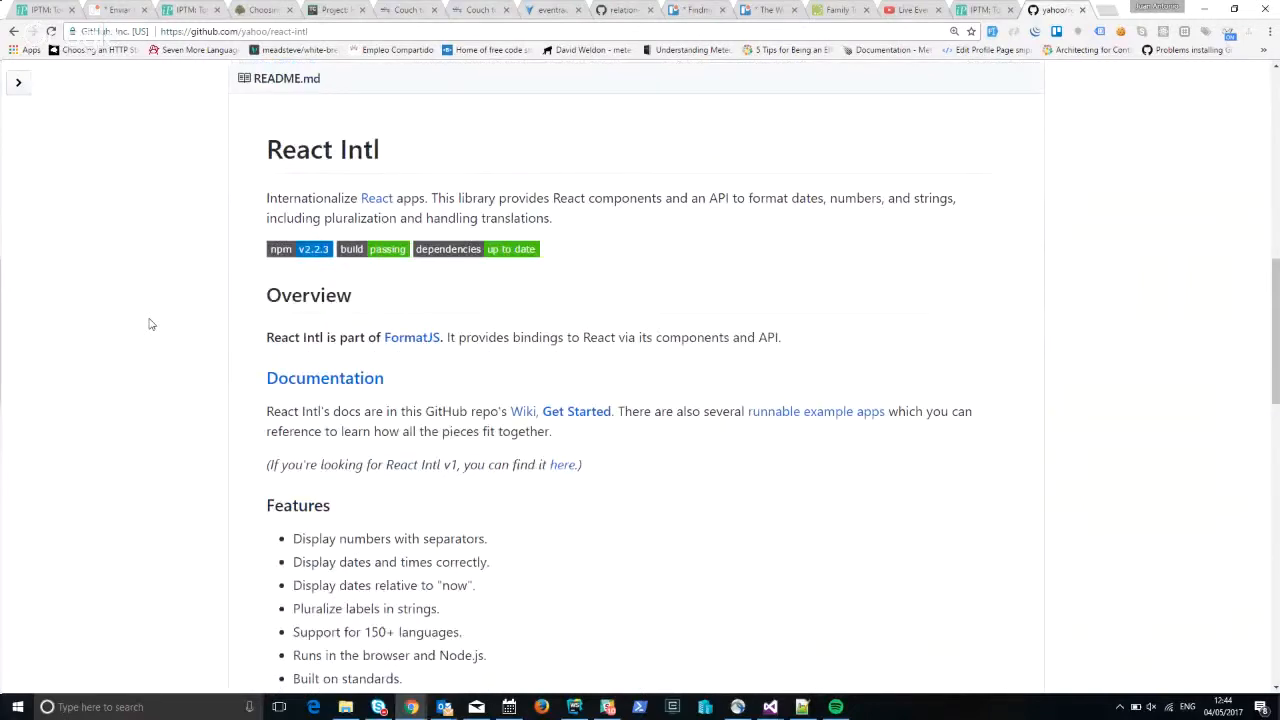
scroll("down", 3)
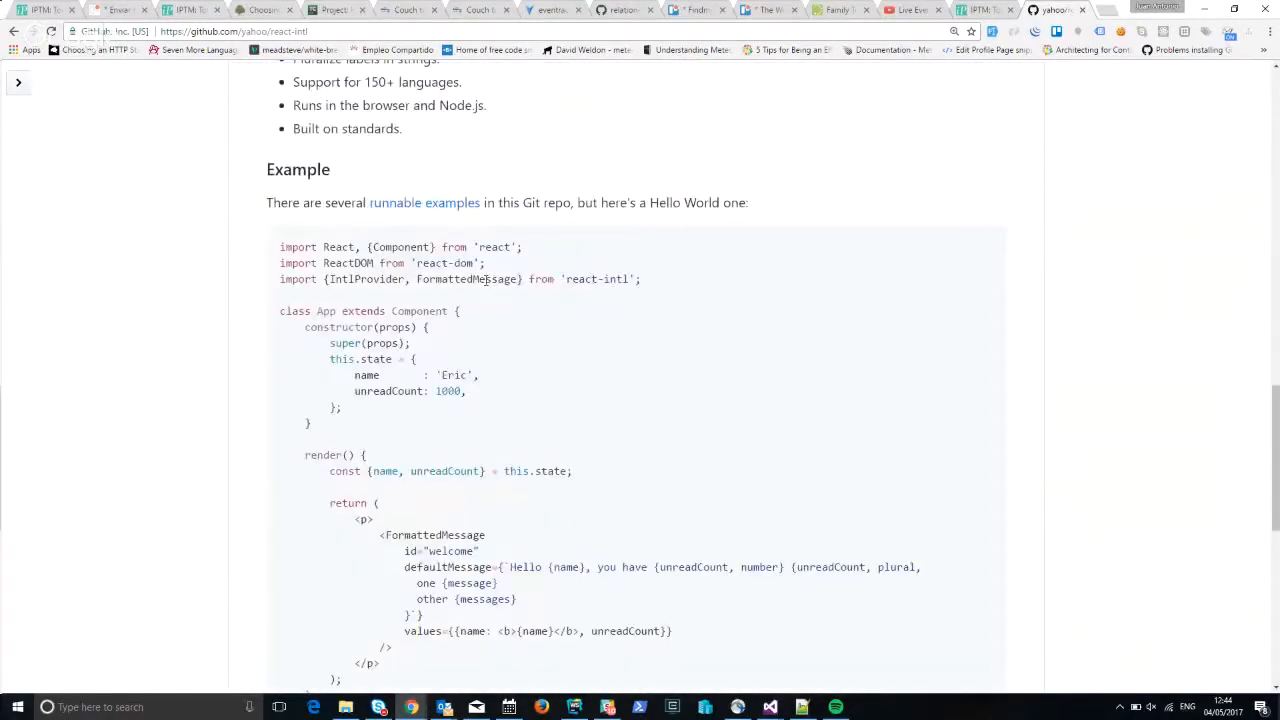
double_click(467, 279)
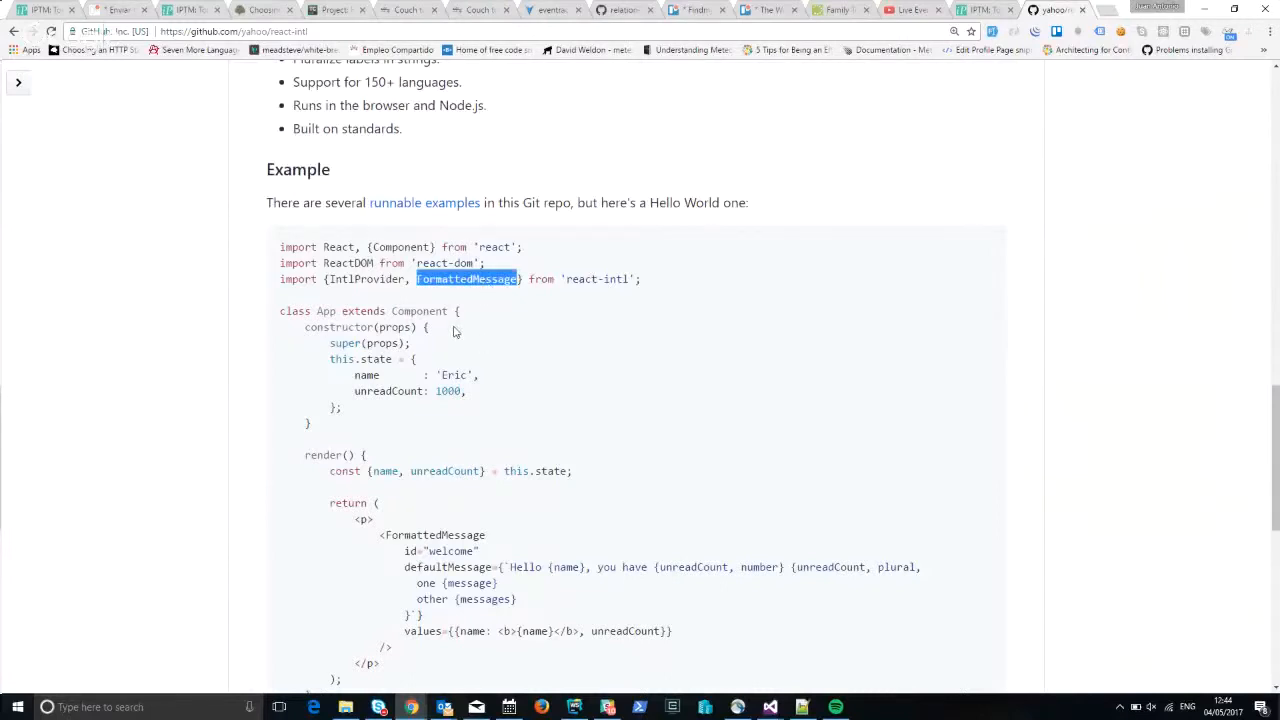
mouse_move(485, 312)
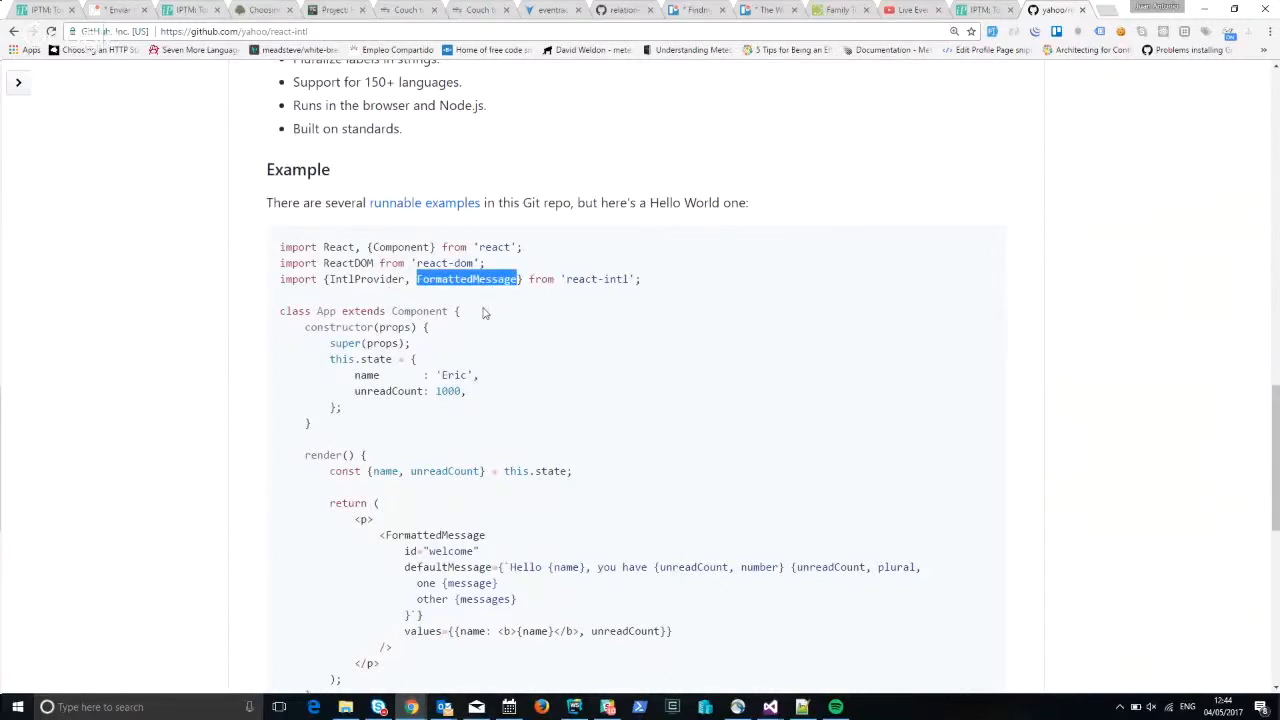
scroll("down", 3)
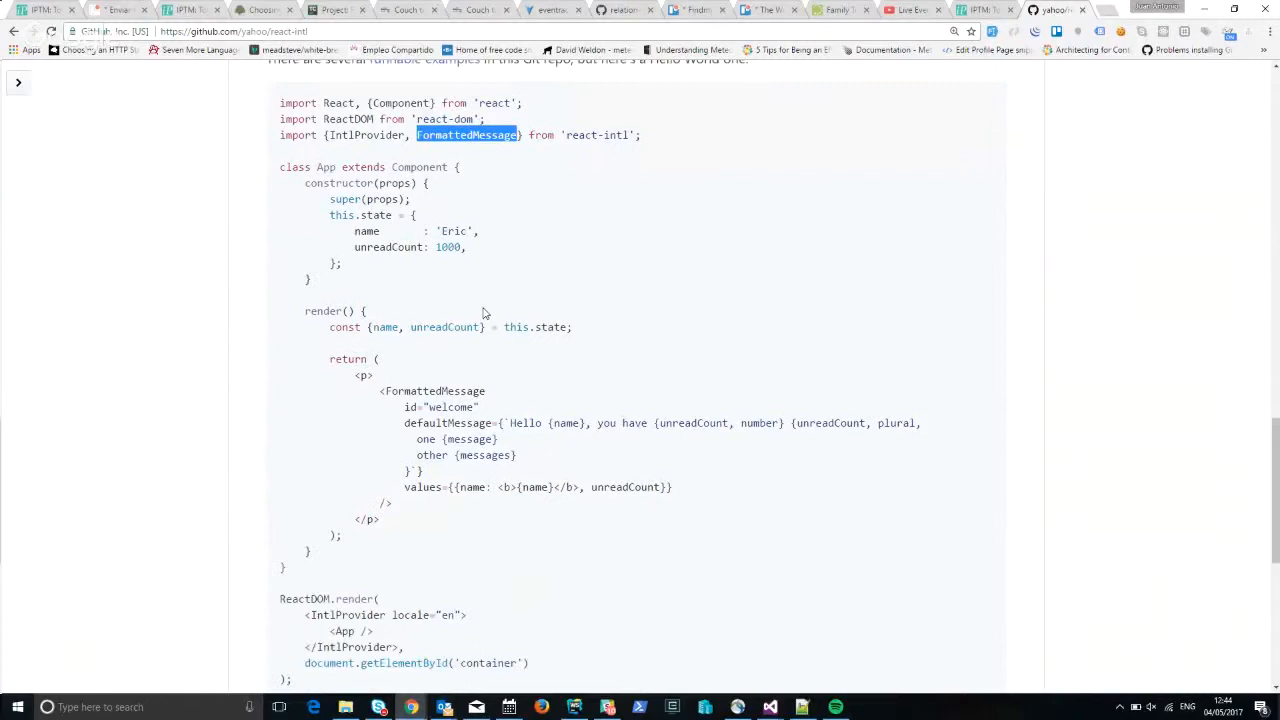
scroll("down", 3)
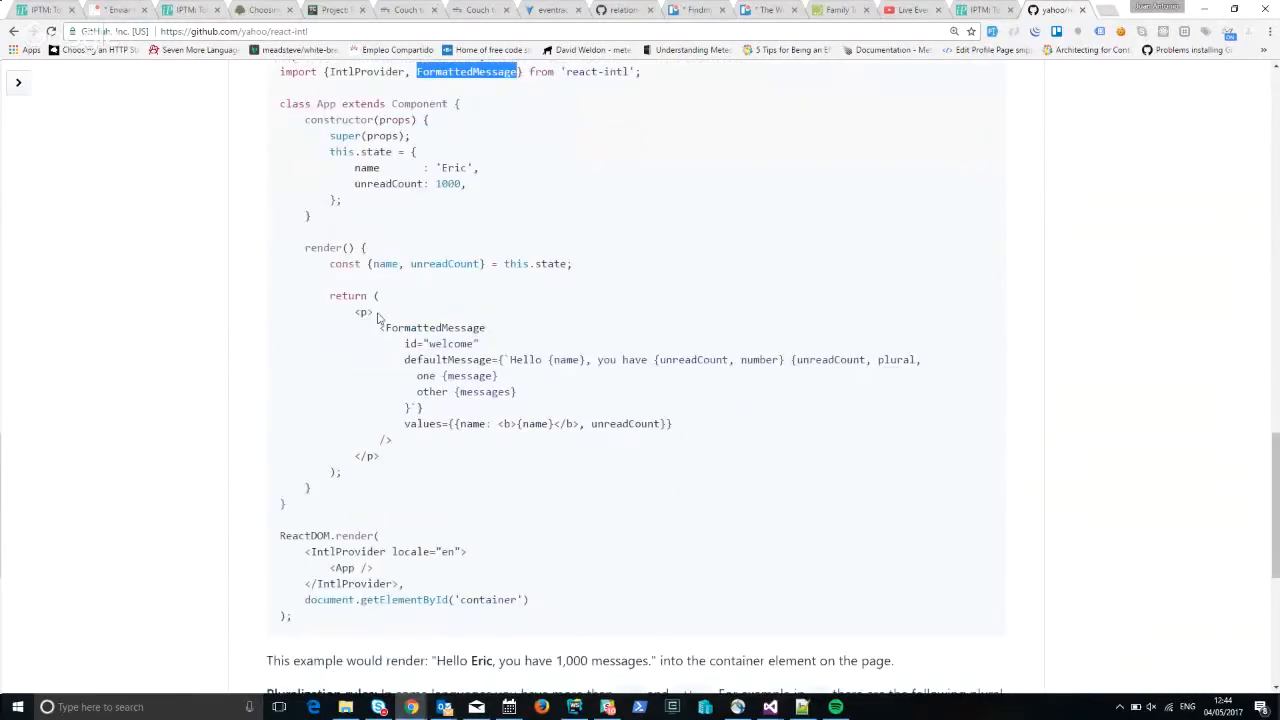
double_click(433, 327)
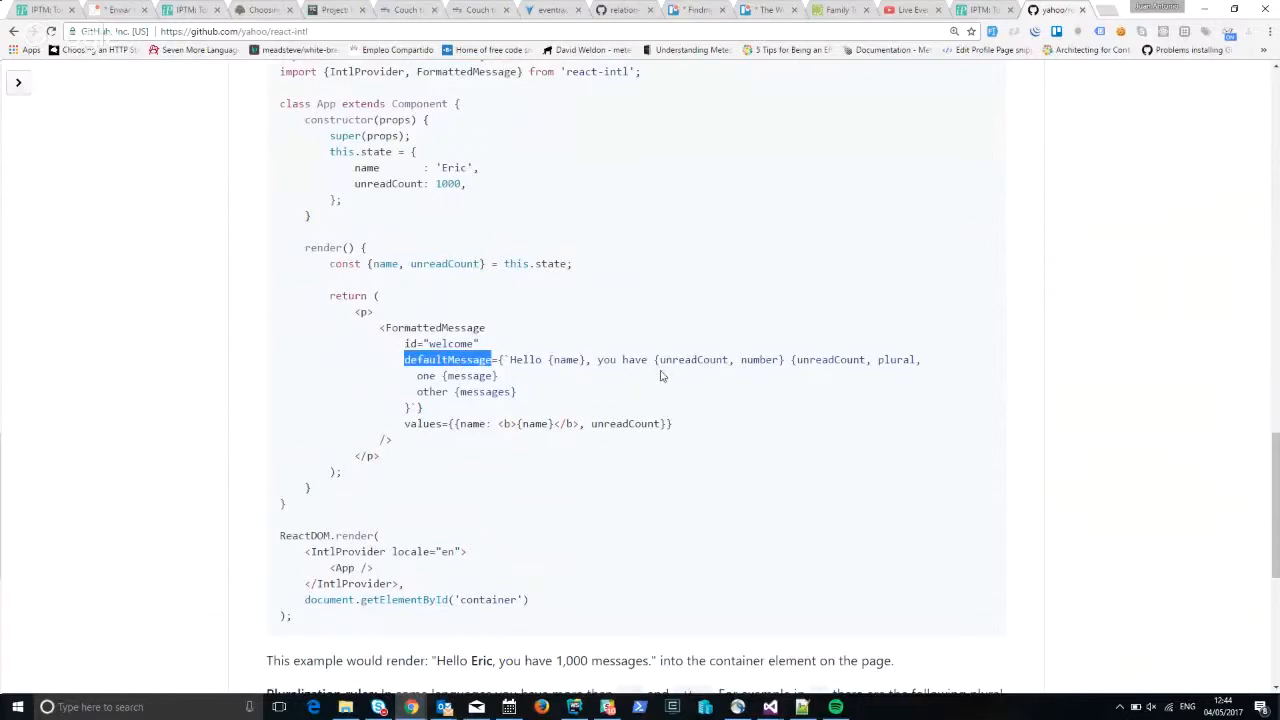
mouse_move(668, 375)
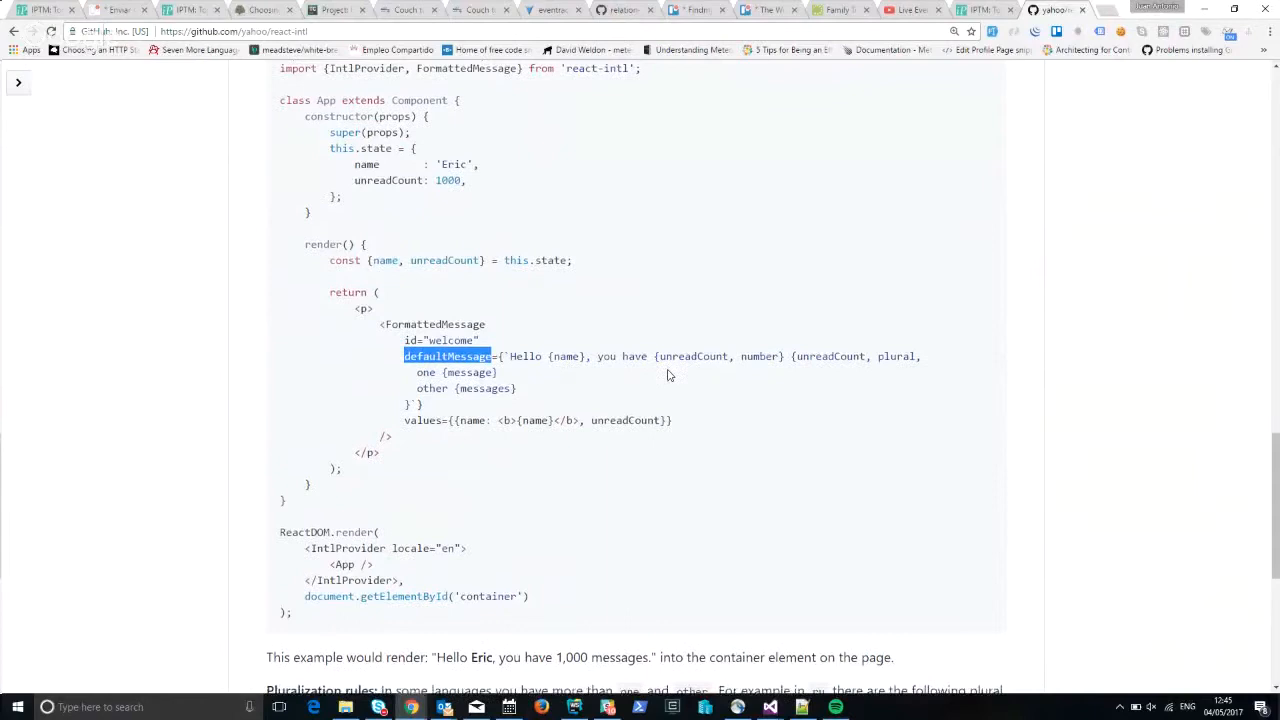
scroll("down", 3)
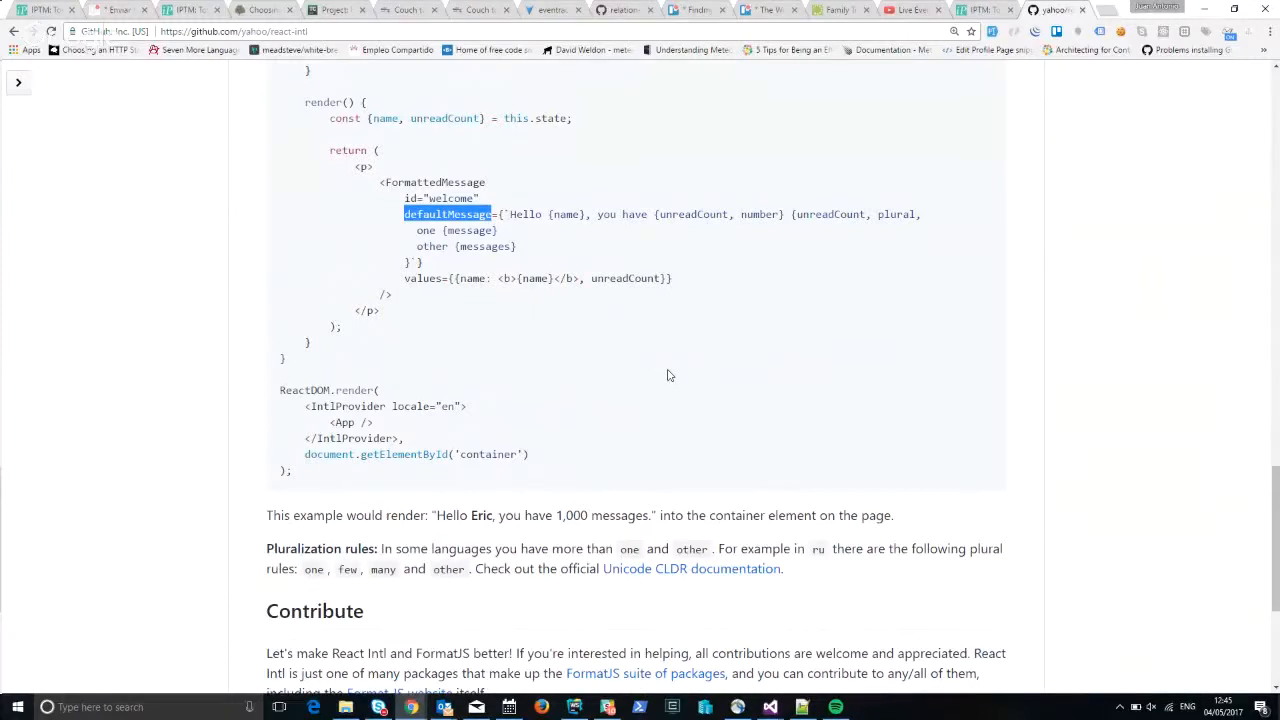
scroll("up", 3)
type("counterpar")
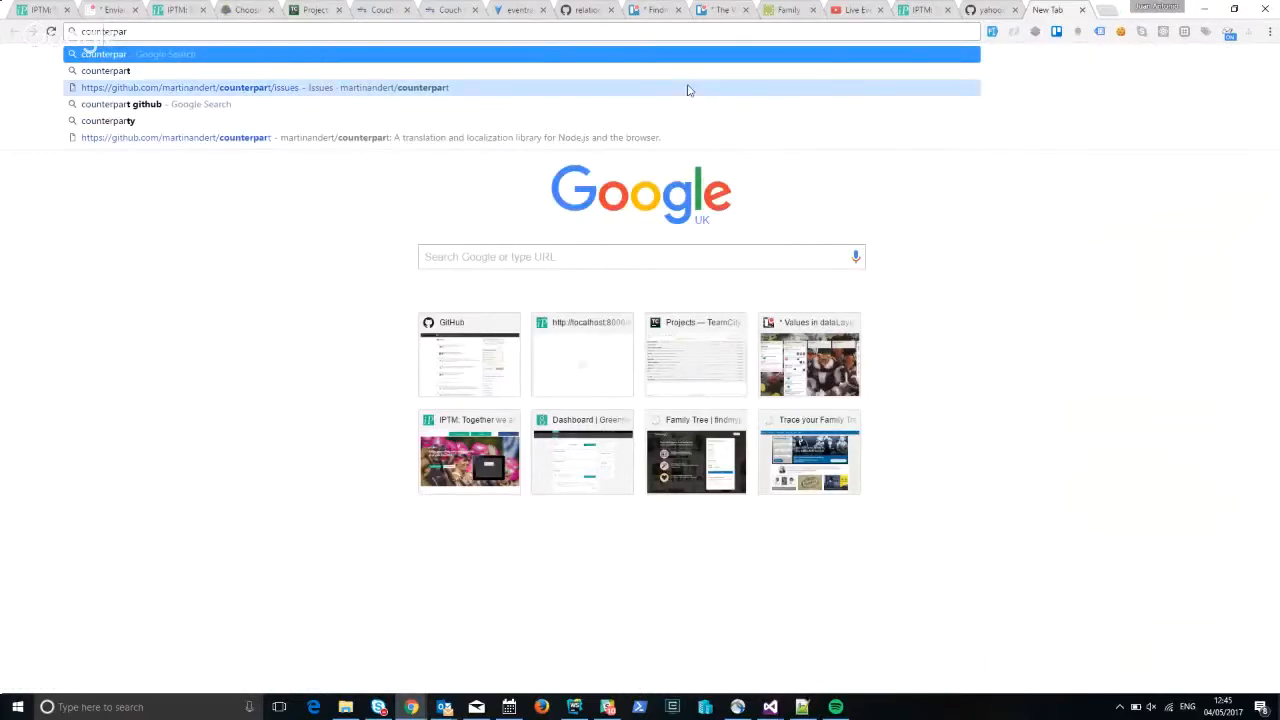
Open github.com/martinandert/counterpart/issues from the omnibox suggestions.
left_click(265, 87)
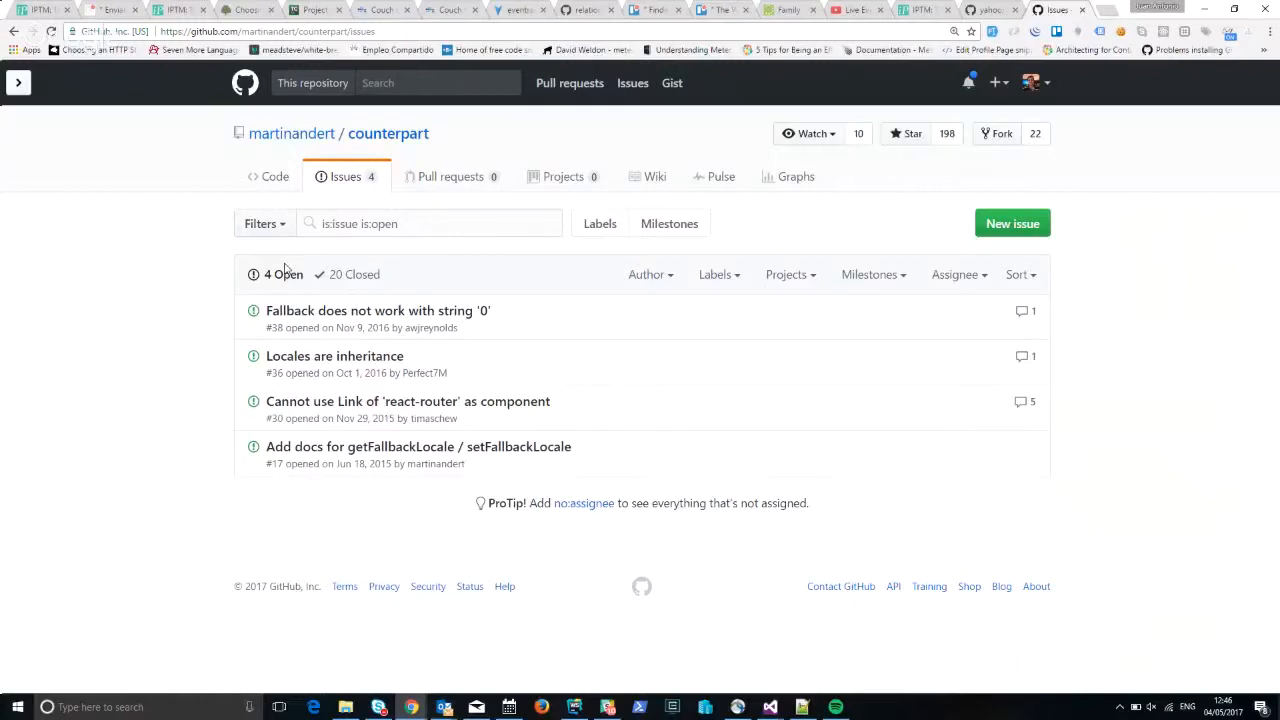
Go to the counterpart repository's Code page and scroll its README toward Interpolation.
left_click(388, 133)
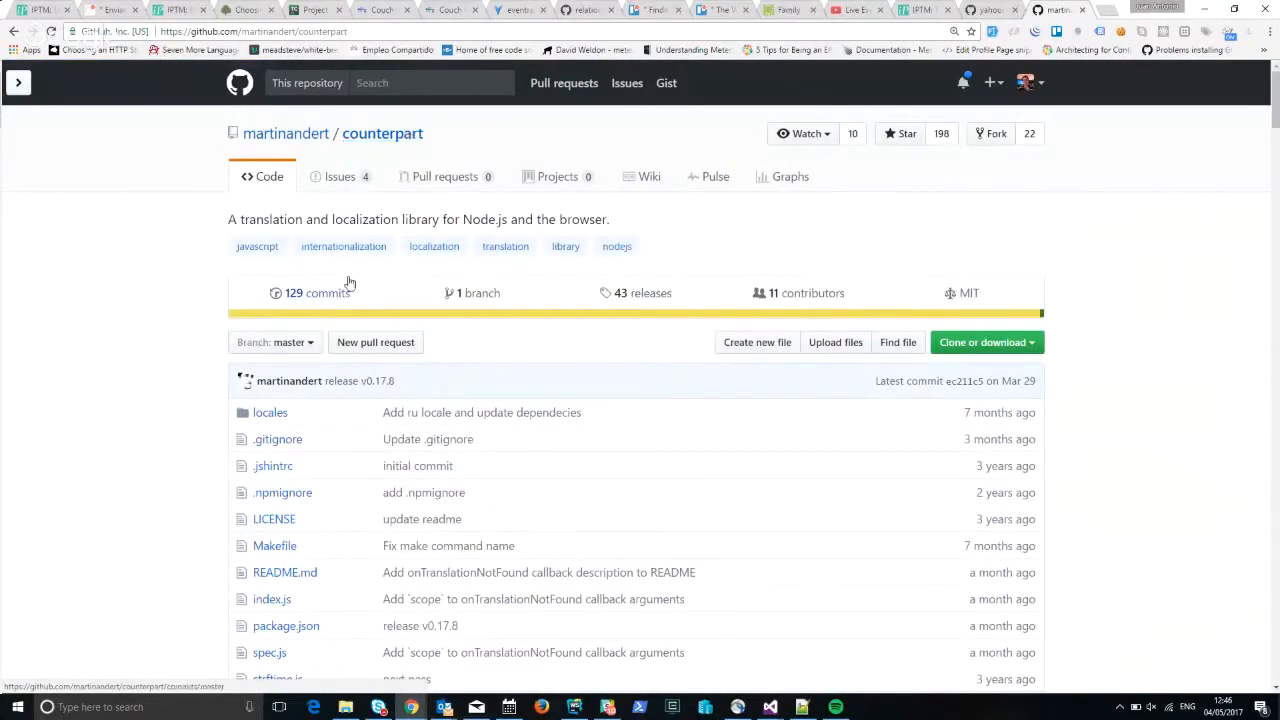
scroll("down", 3)
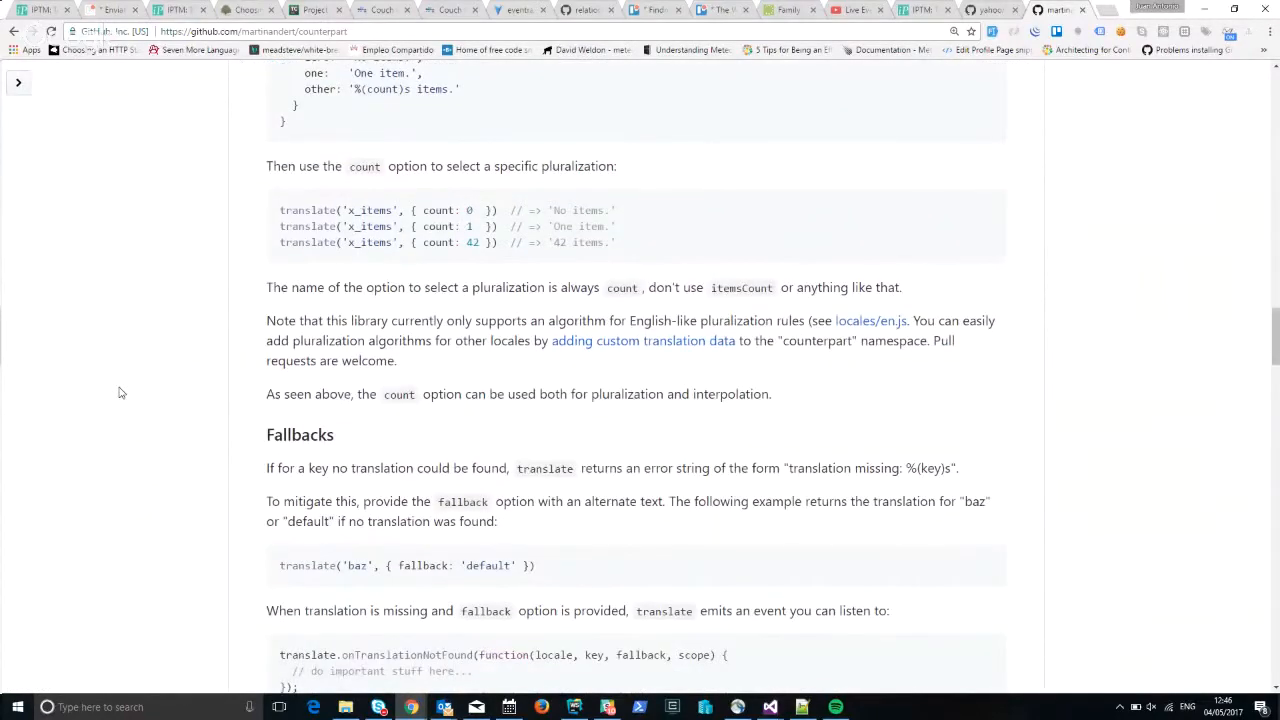
scroll("down", 3)
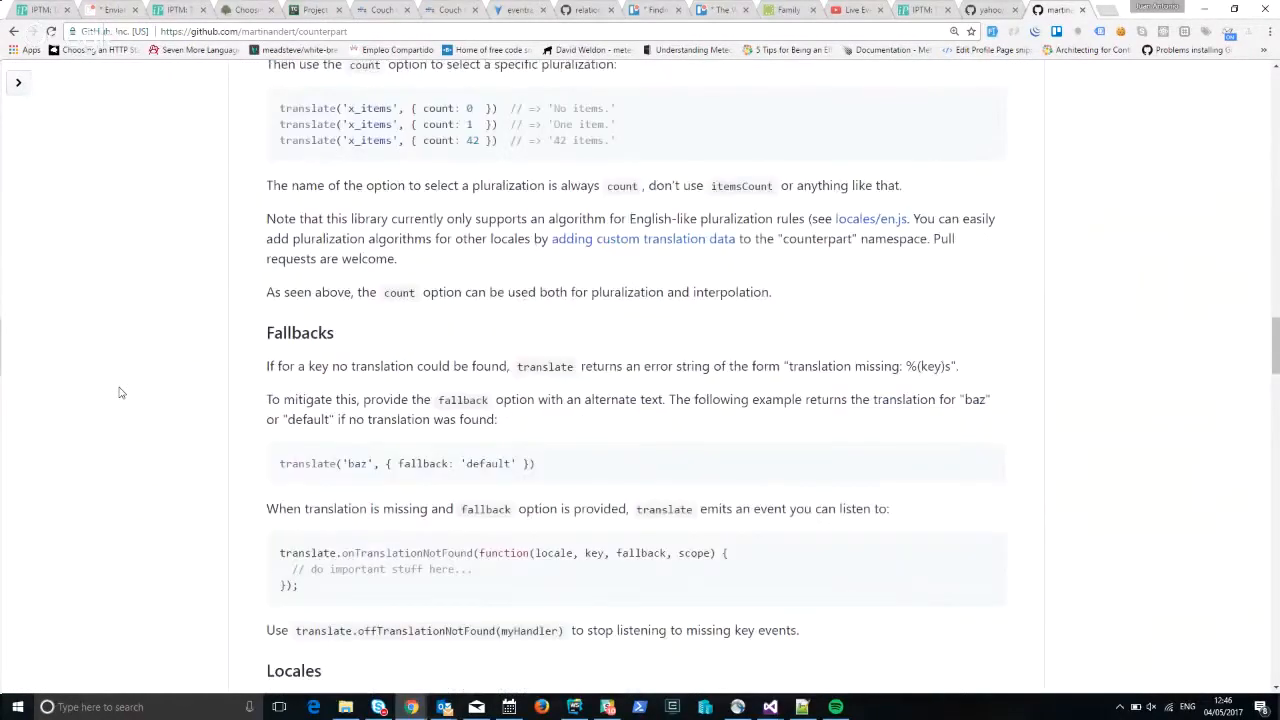
scroll("down", 3)
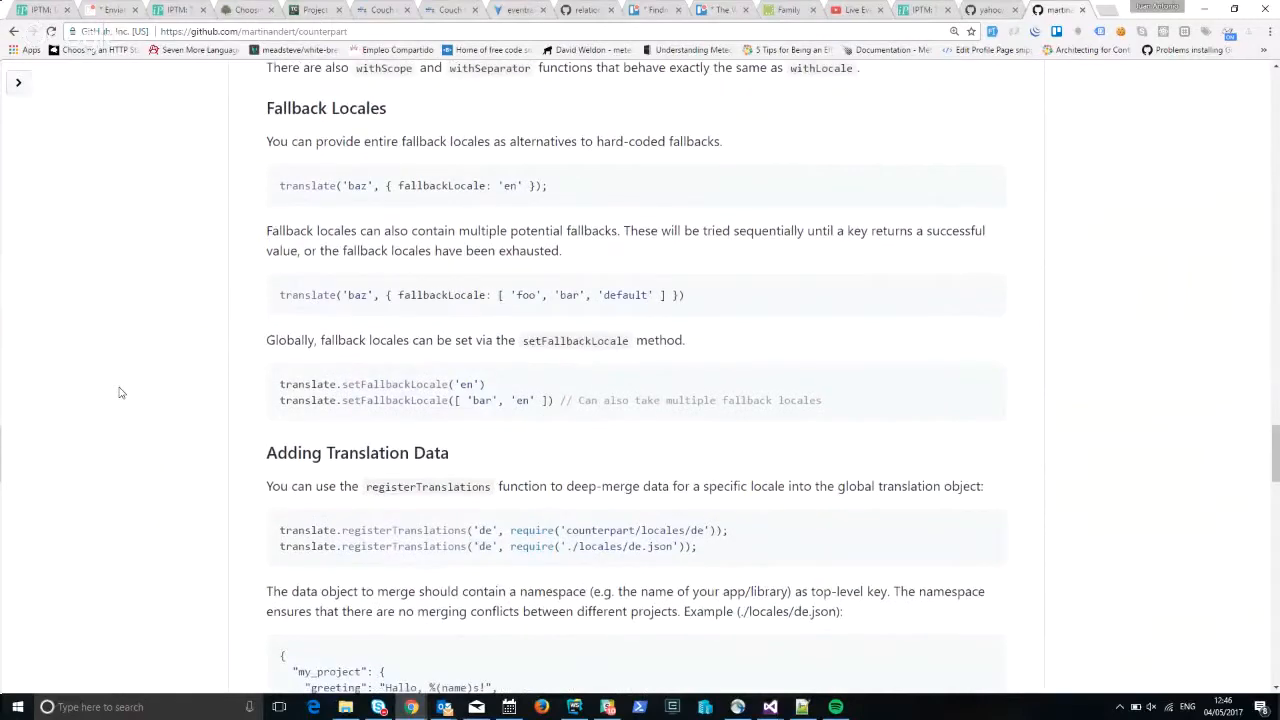
scroll("down", 3)
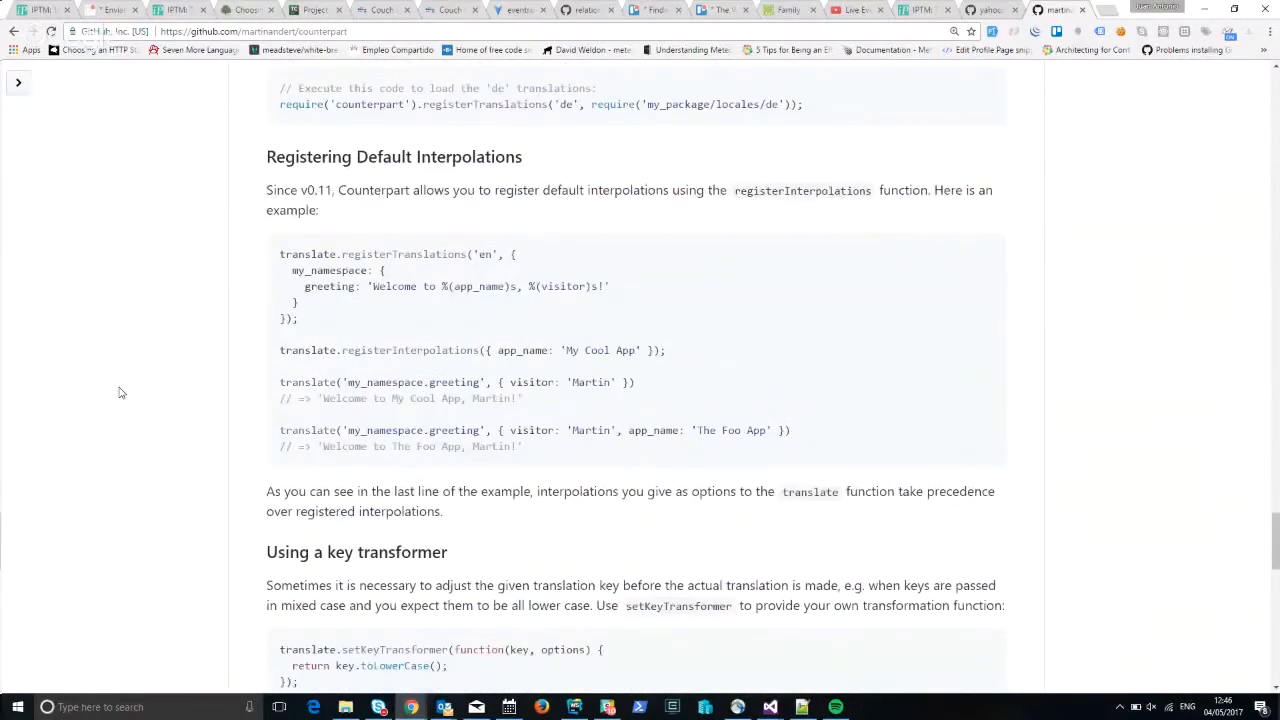
scroll("down", 3)
type("interpola")
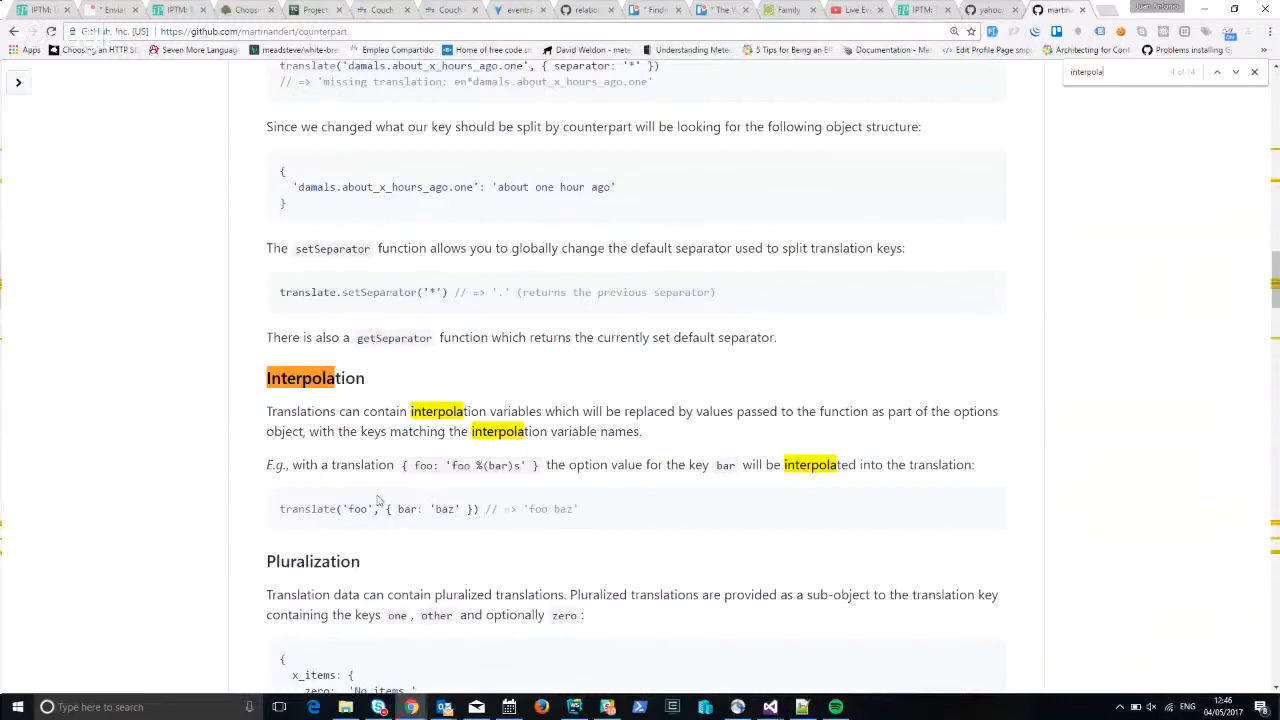
left_click(344, 508)
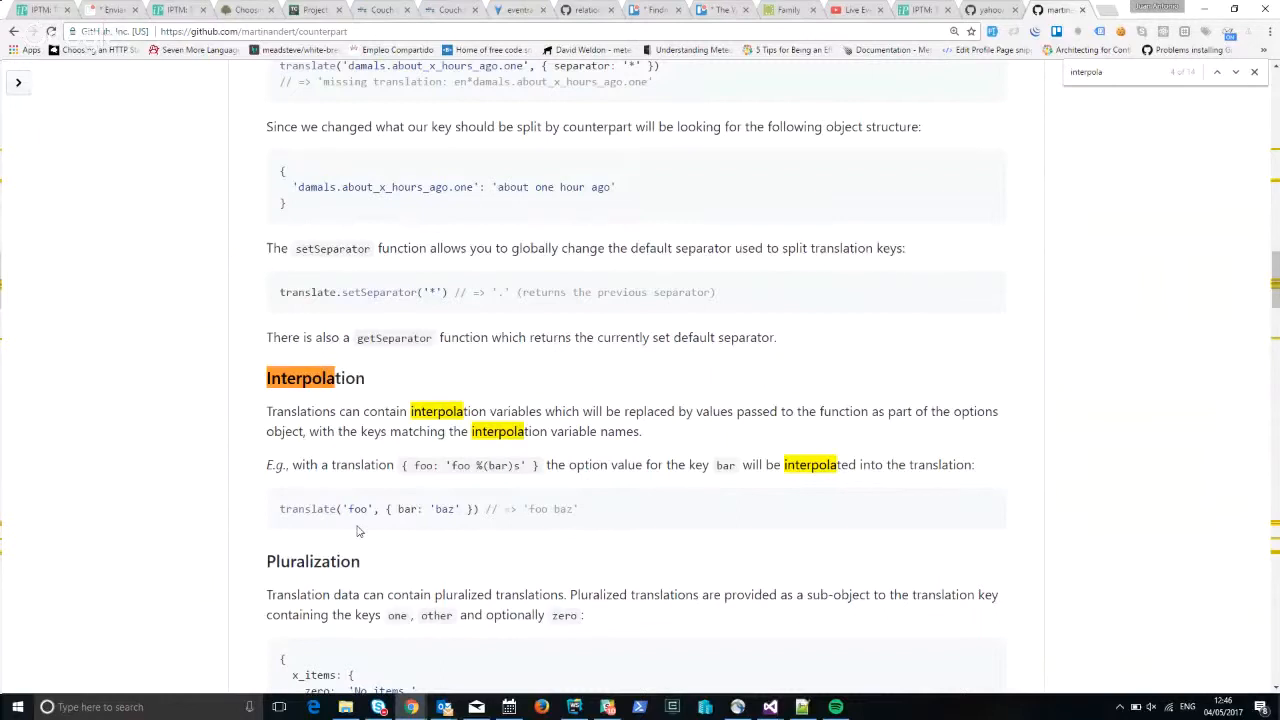
mouse_move(400, 530)
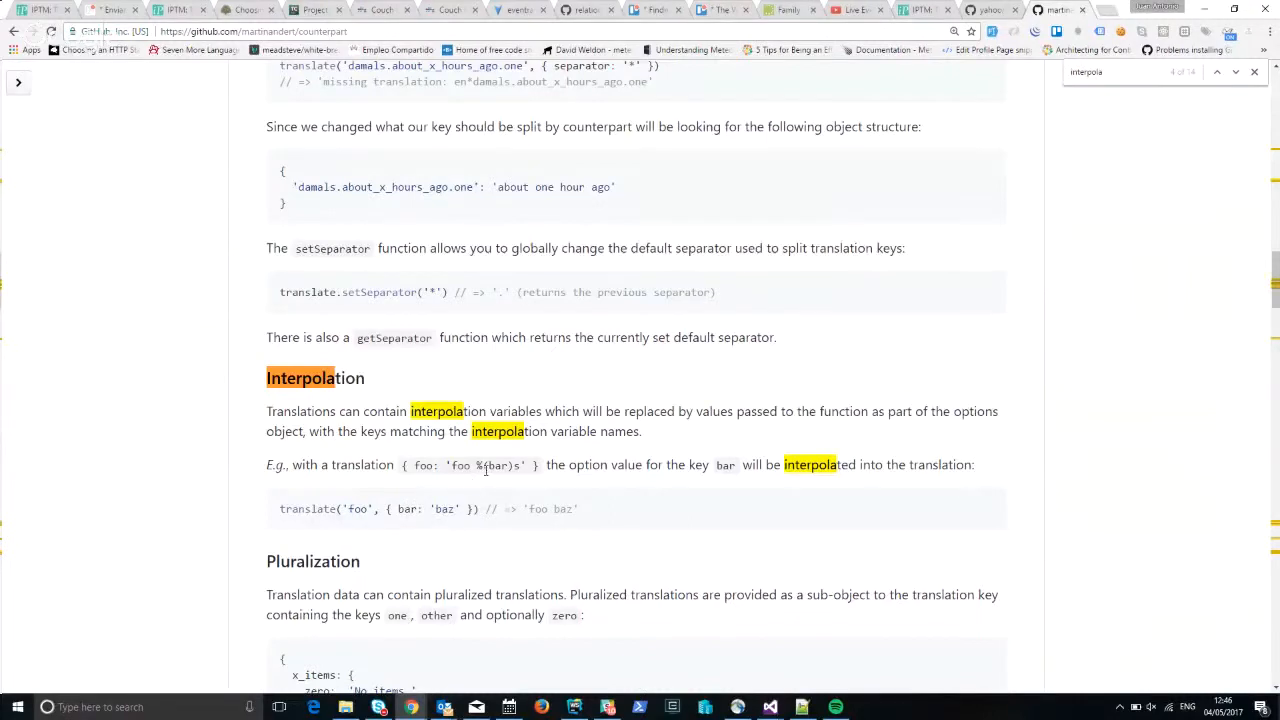
mouse_move(487, 468)
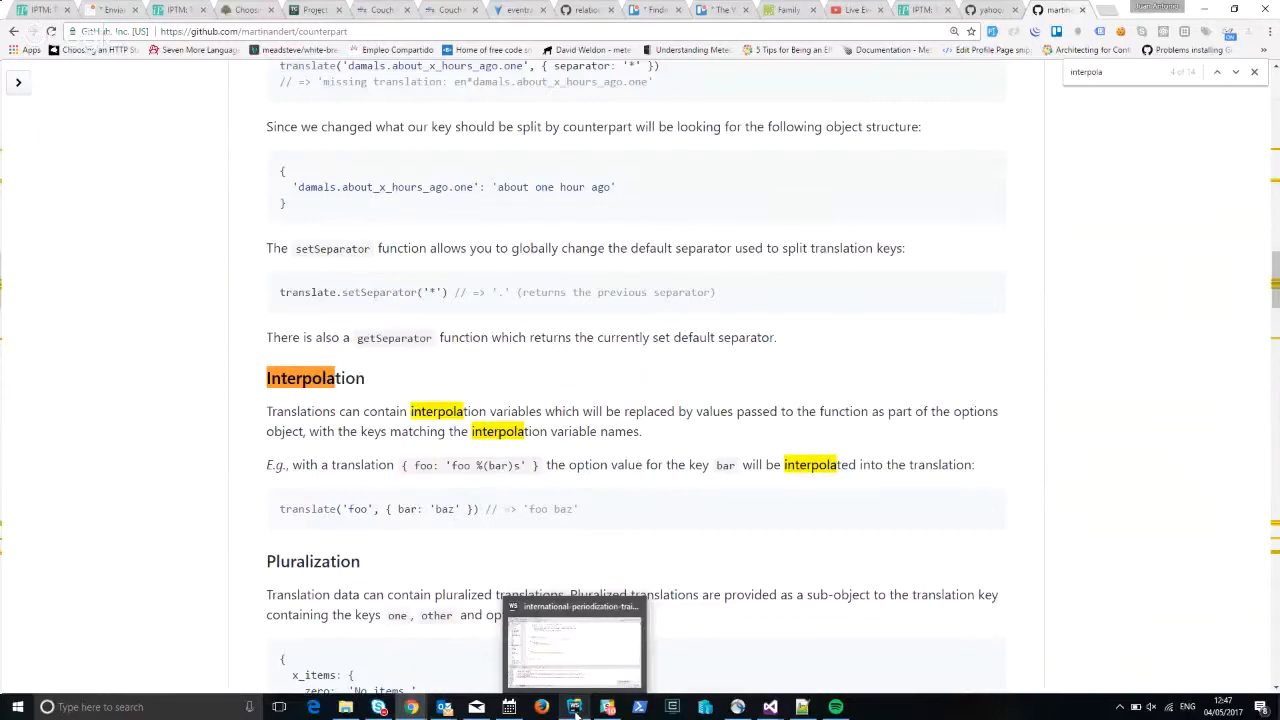
Bring WebStorm to the front and open locales/en.js from the Project window.
left_click(574, 707)
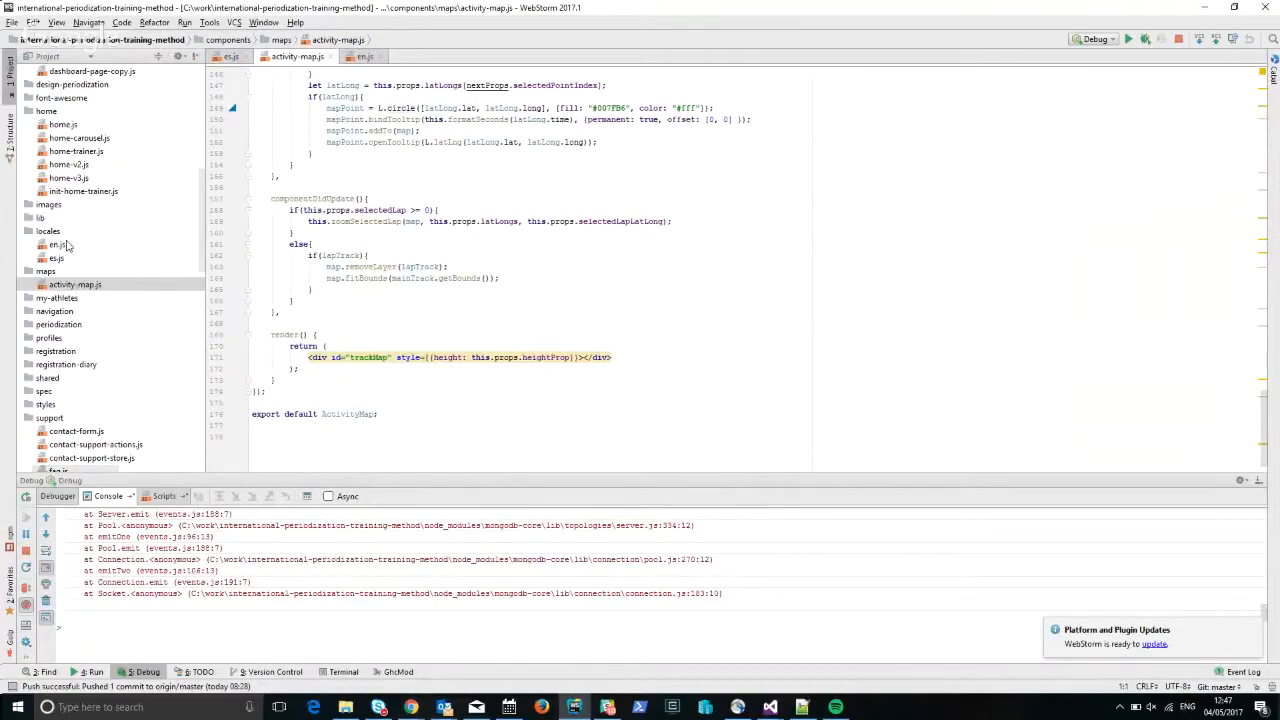
left_click(57, 245)
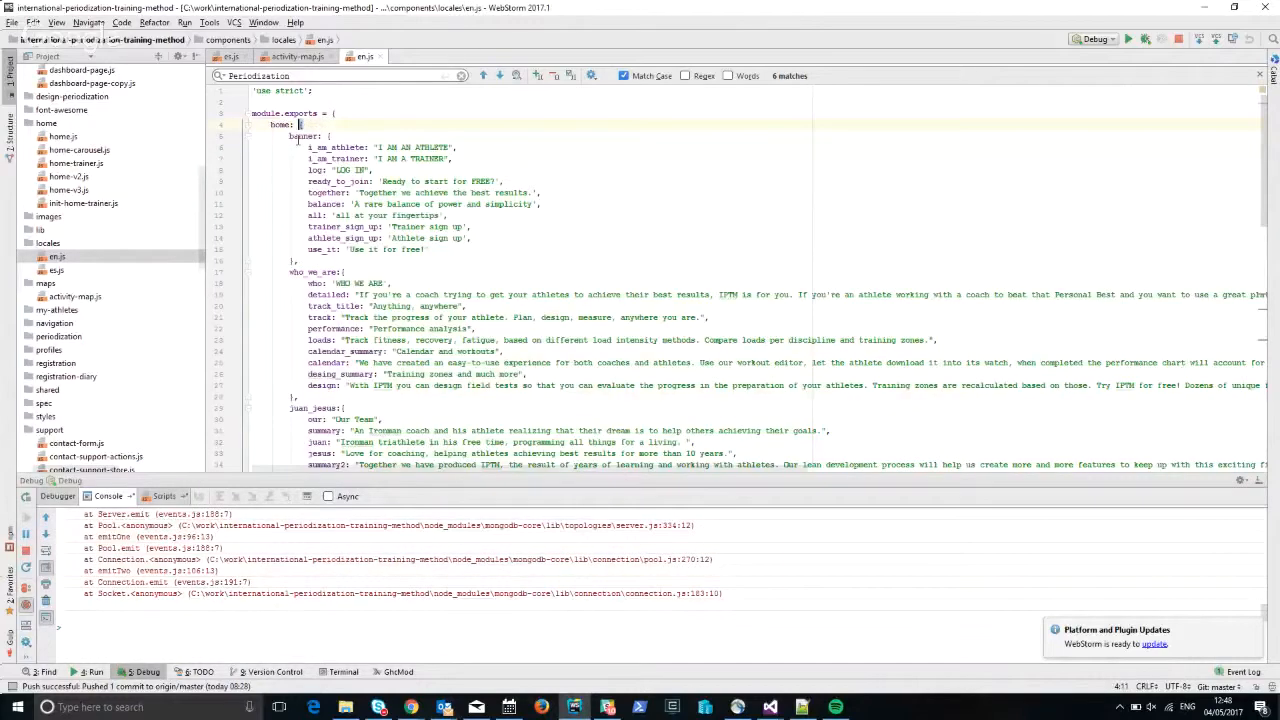
Select the ready_to_join key in en.js and type 'training zones'.
double_click(303, 136)
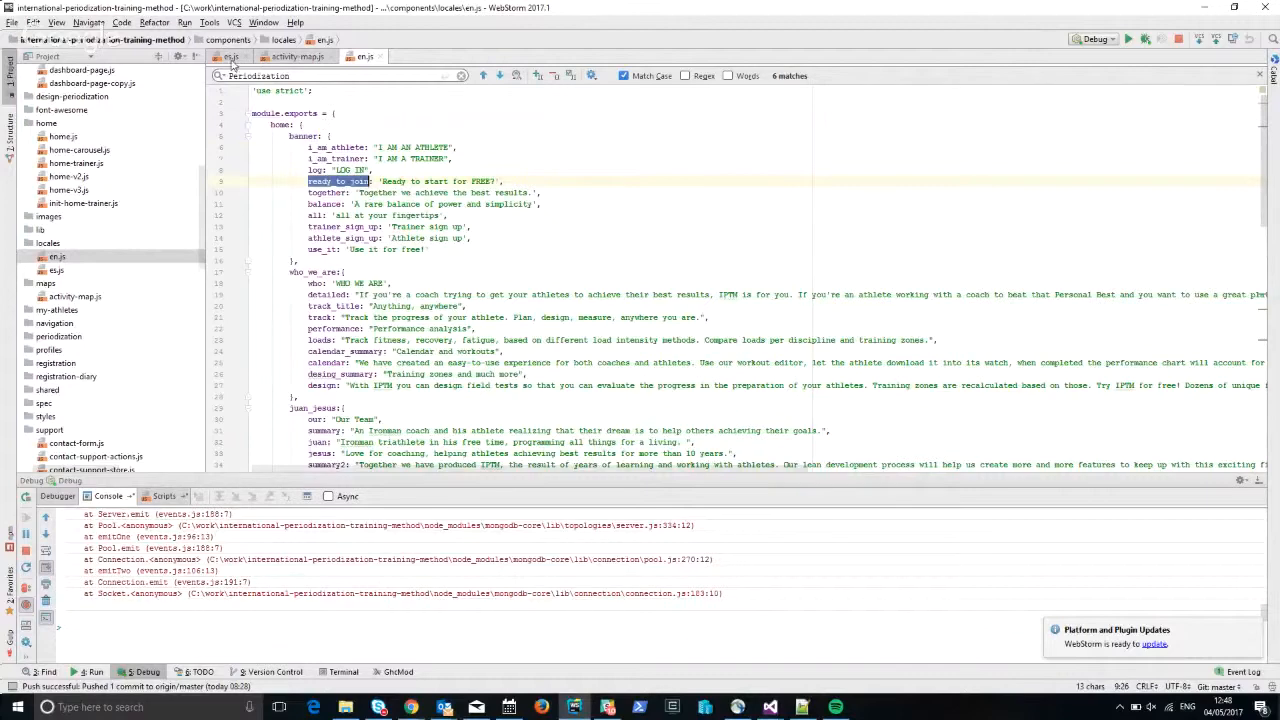
type("training zones")
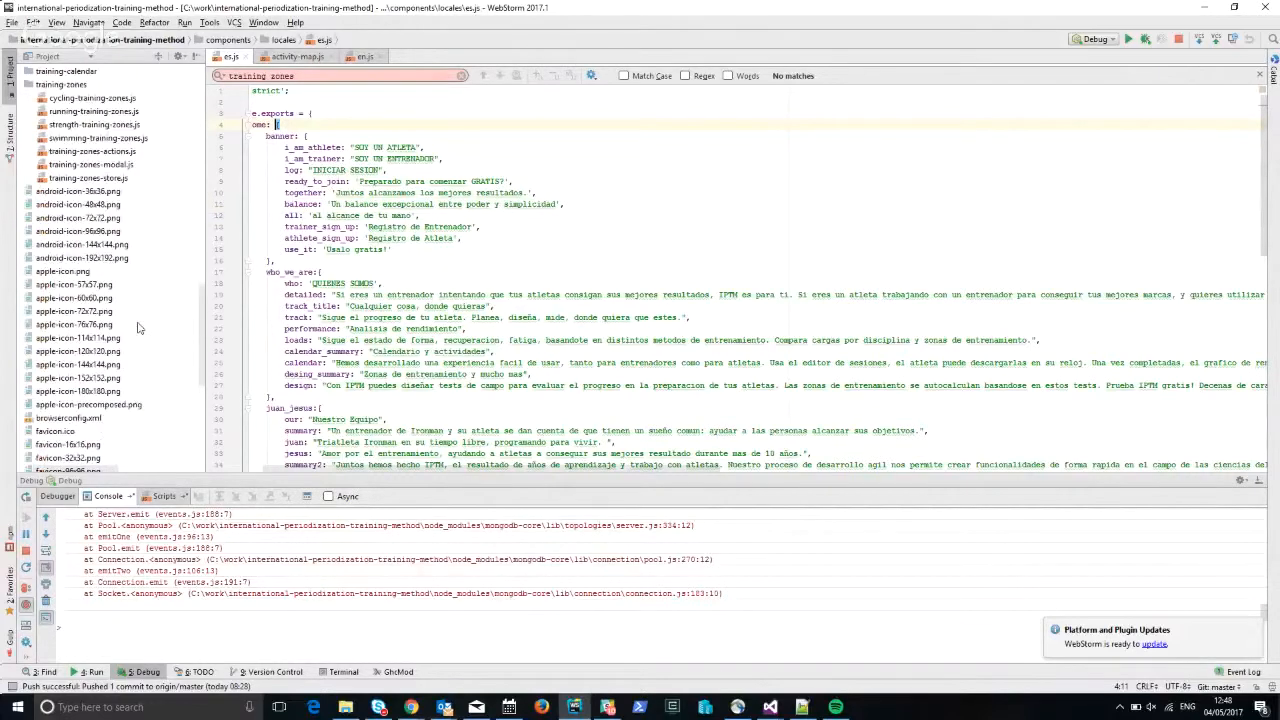
Scroll through index.js's componentWillMount and highlight every use of the translator variable.
scroll("down", 3)
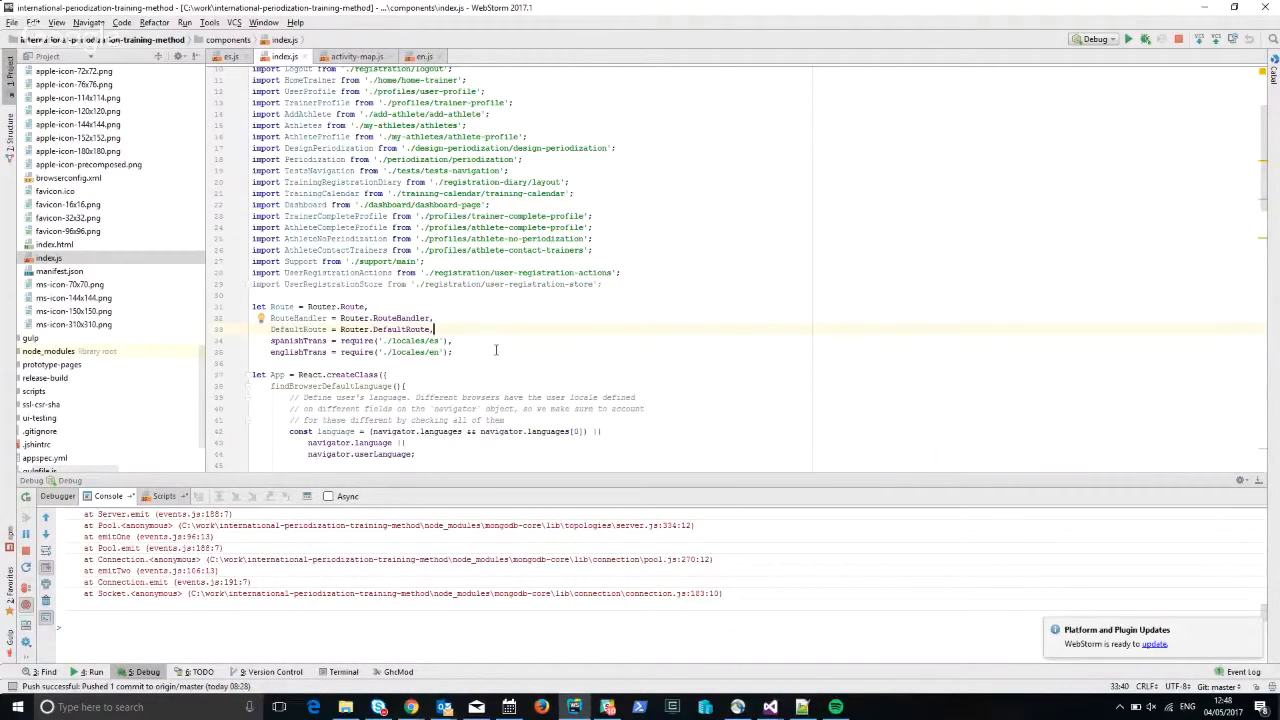
scroll("down", 3)
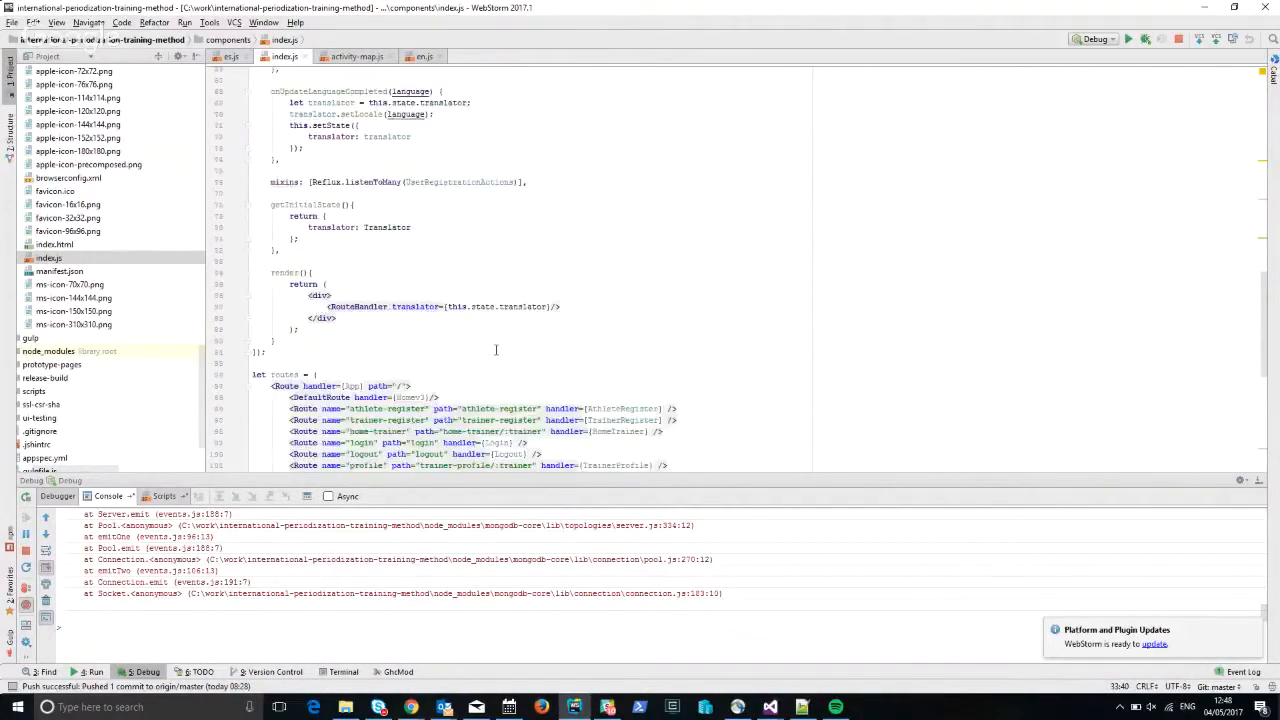
scroll("down", 3)
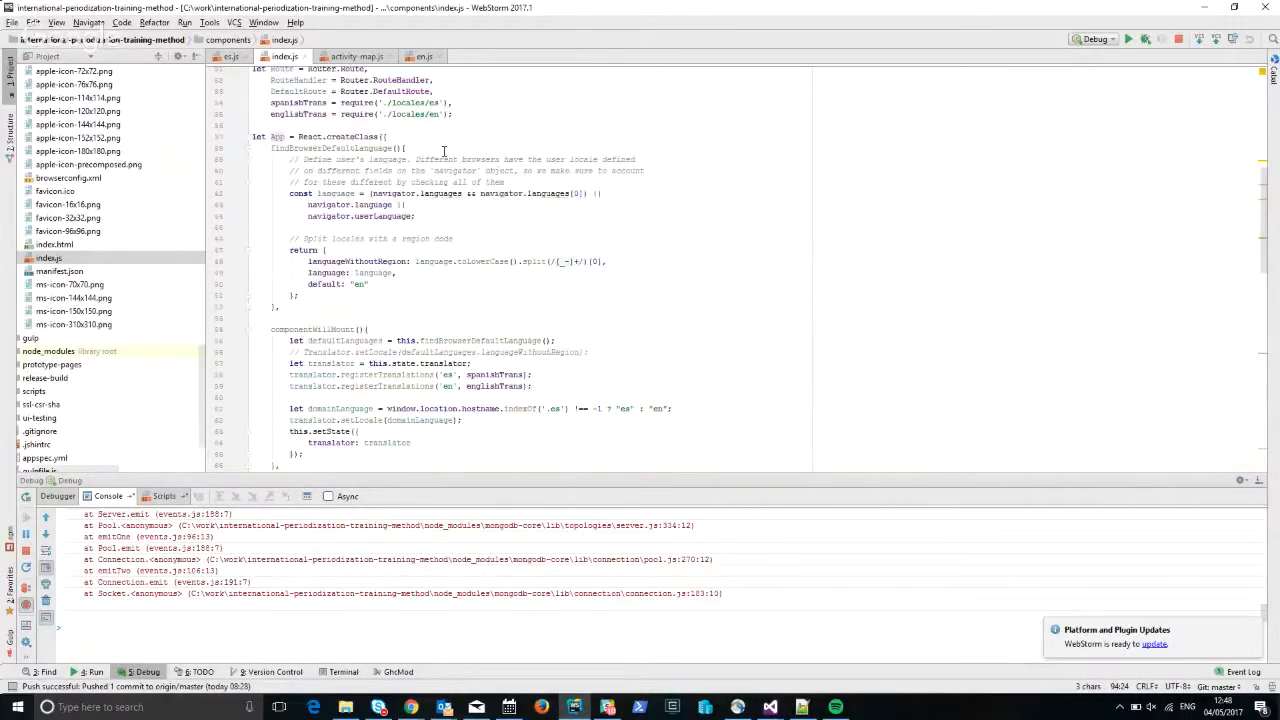
scroll("down", 3)
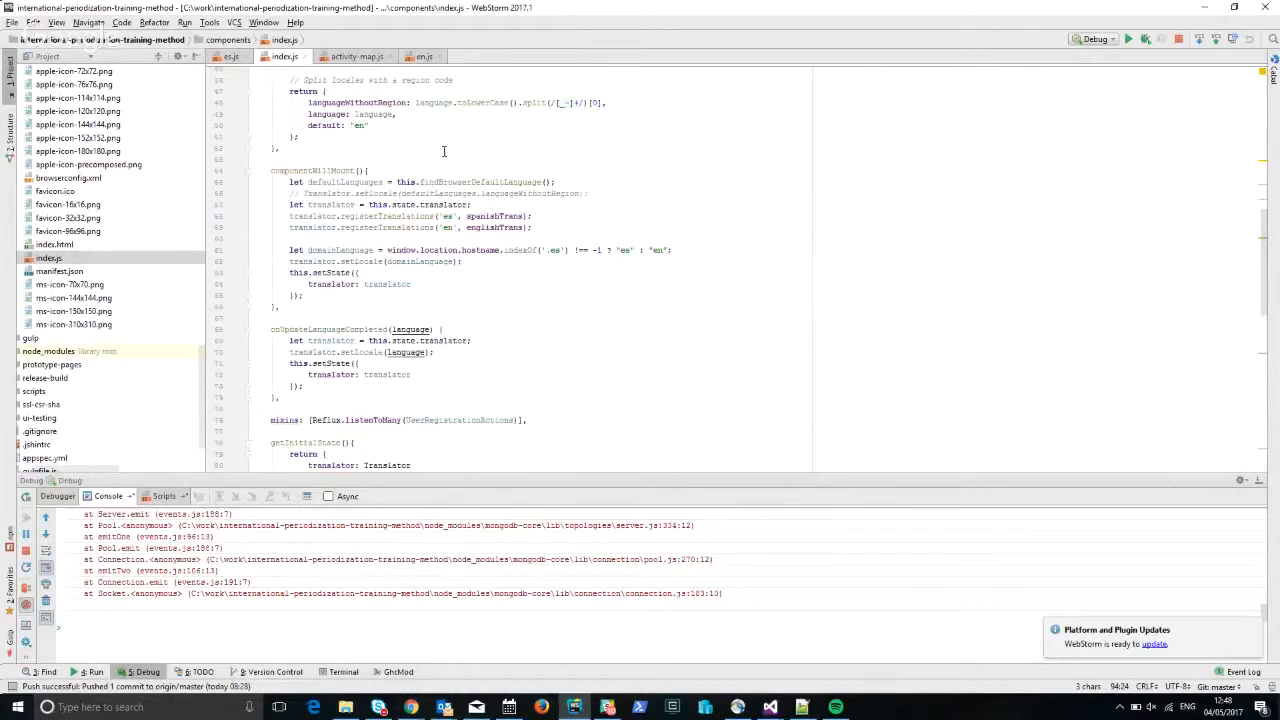
scroll("down", 3)
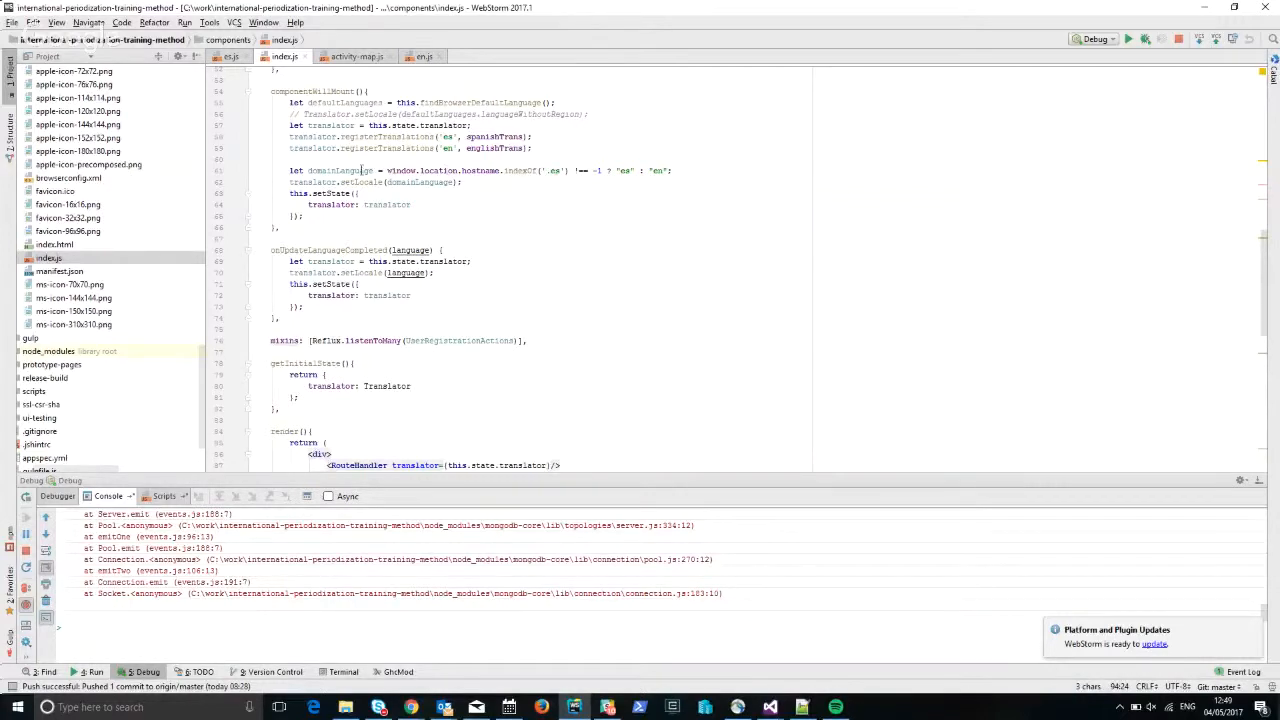
double_click(311, 182)
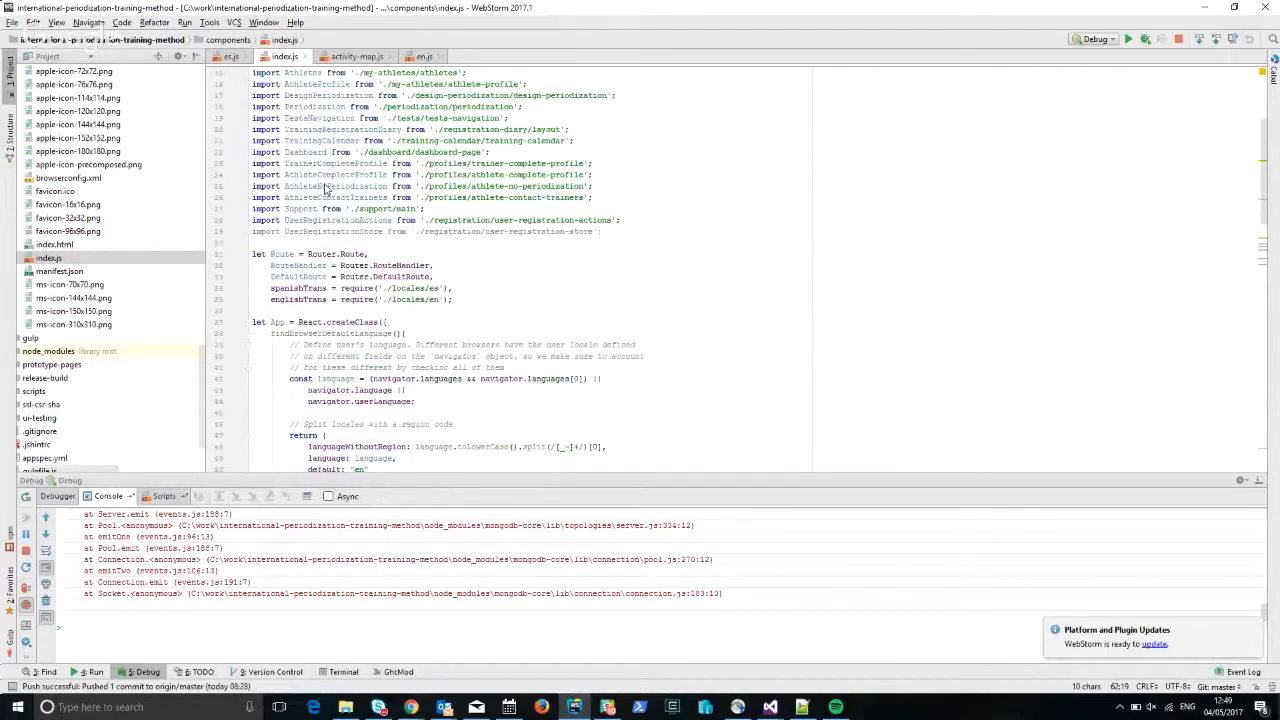
In getInitialState, select the Translator value and the setLocale call.
scroll("down", 3)
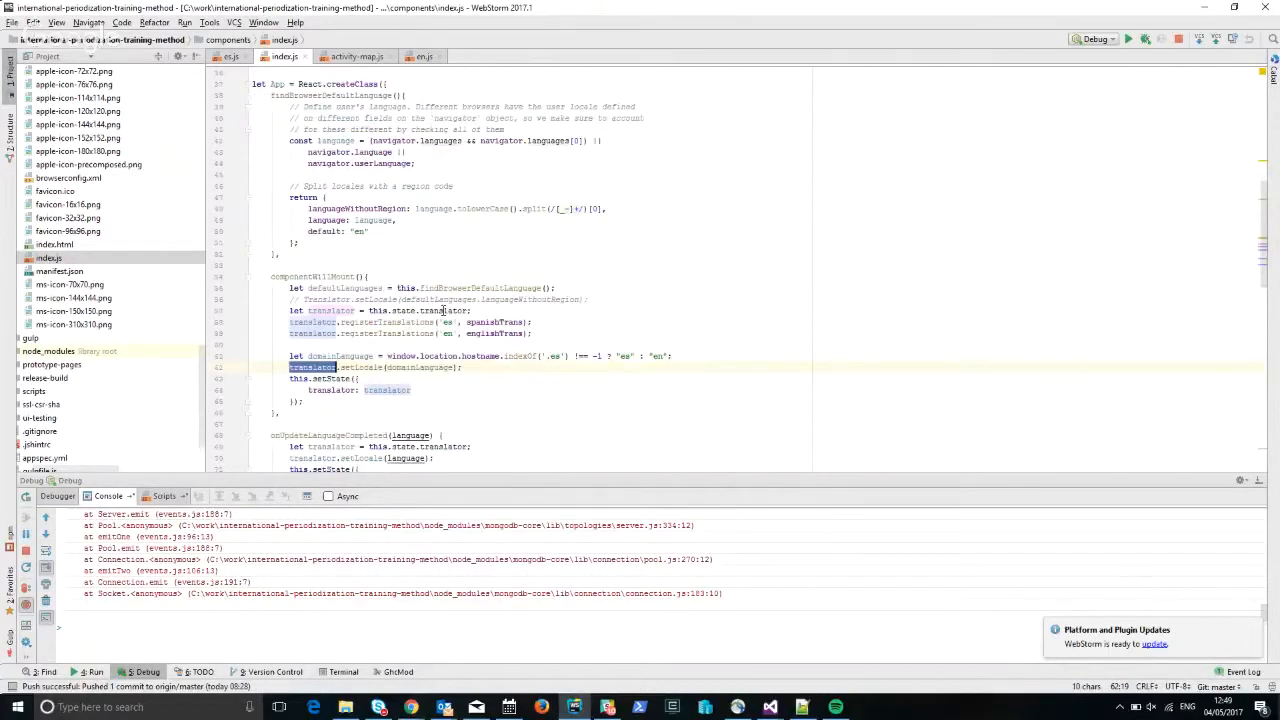
scroll("down", 3)
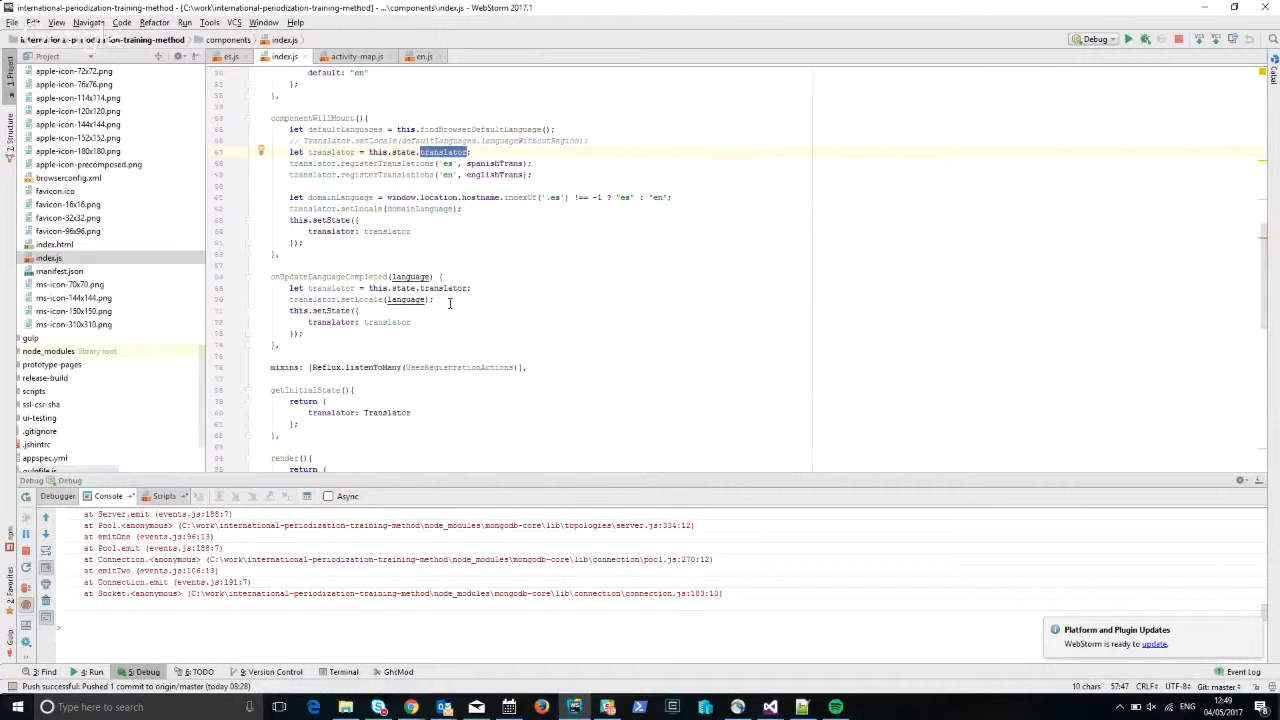
double_click(387, 412)
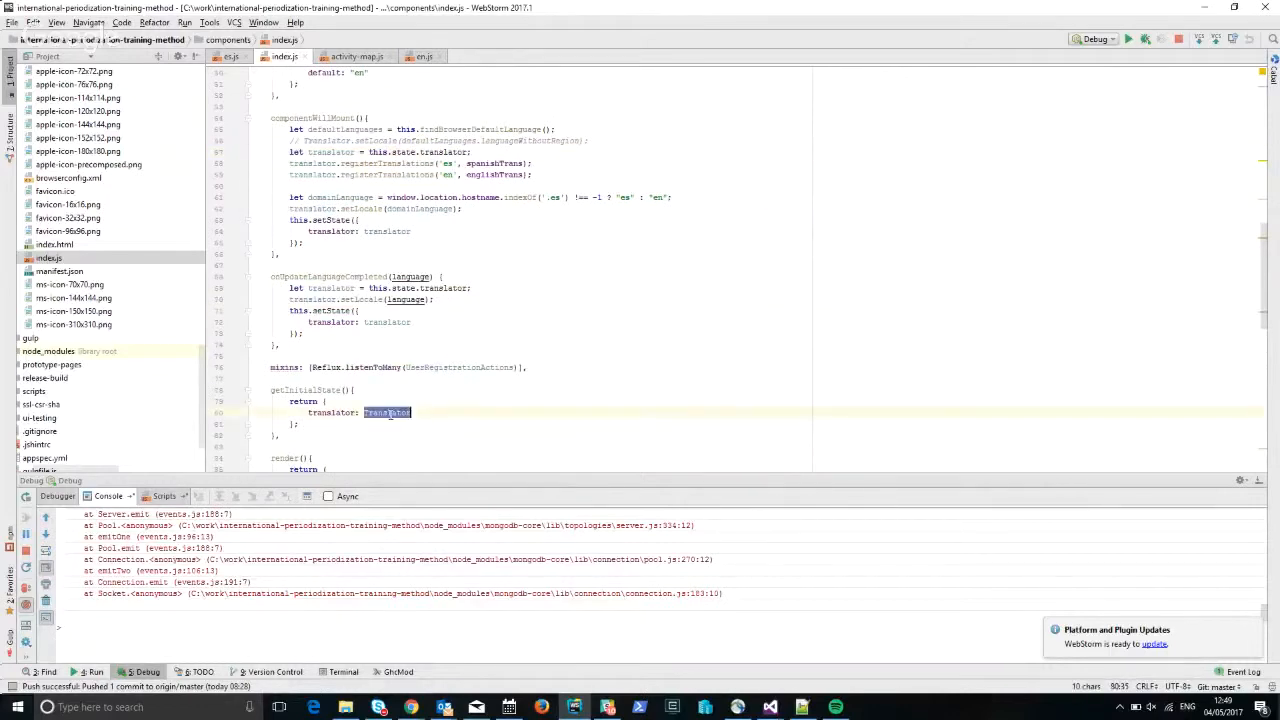
mouse_move(388, 412)
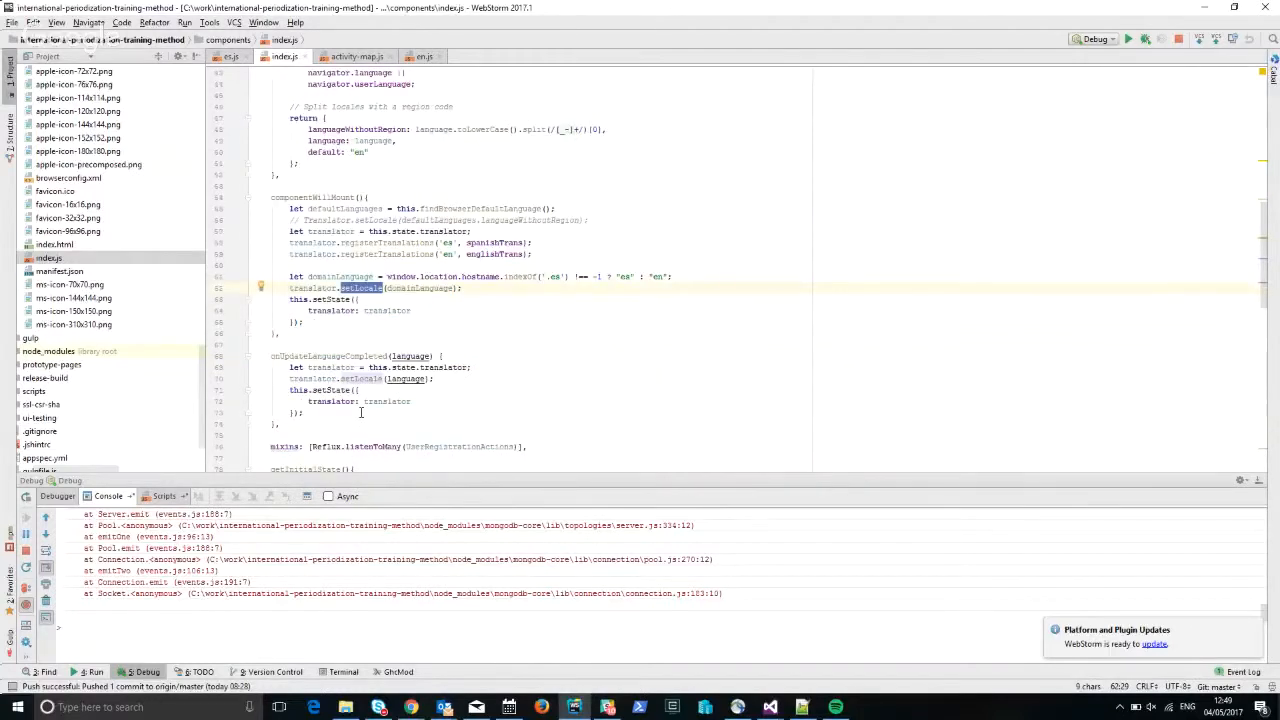
scroll("down", 3)
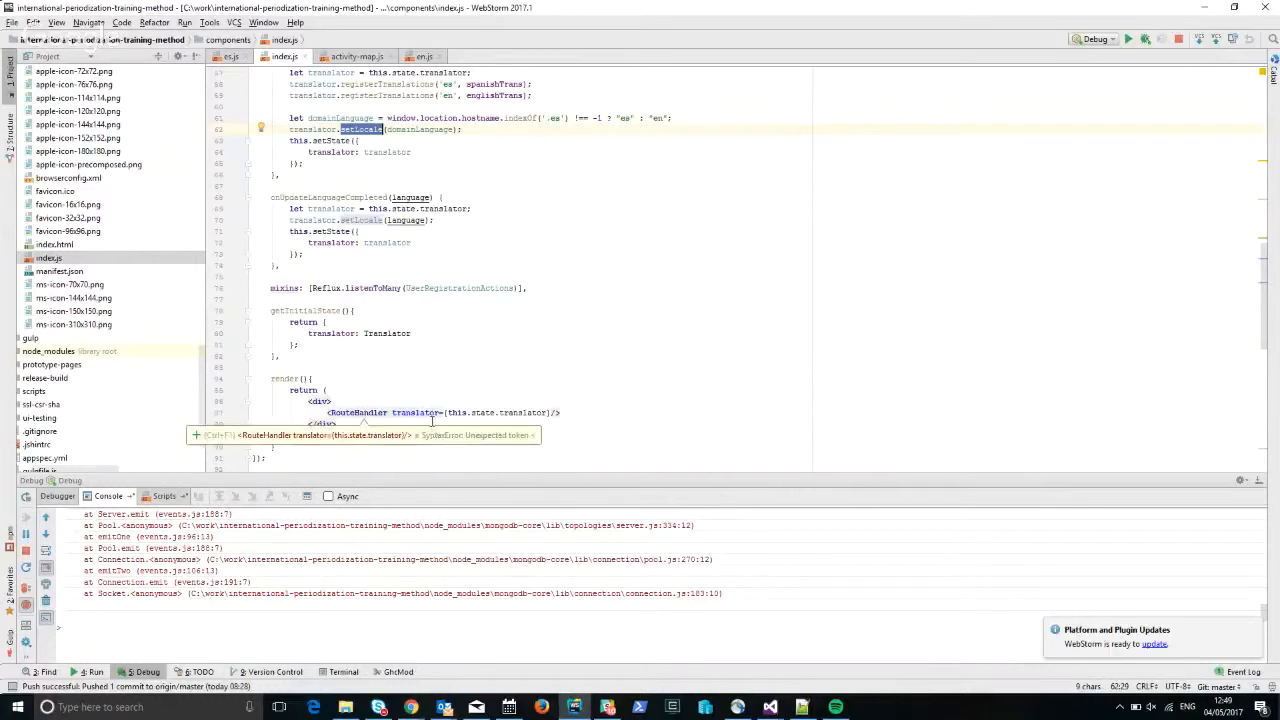
double_click(414, 412)
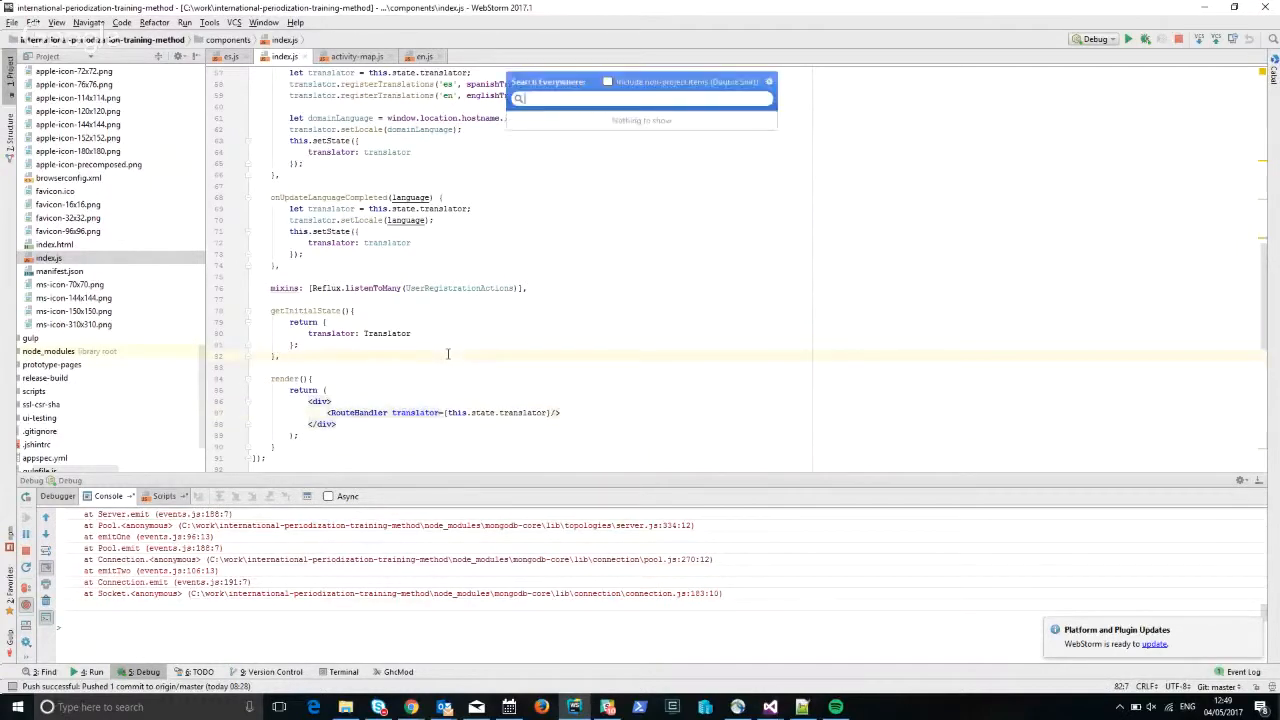
Open home-v3.js and select 'home' in the home.banner ready_to_join translation key.
type("hom")
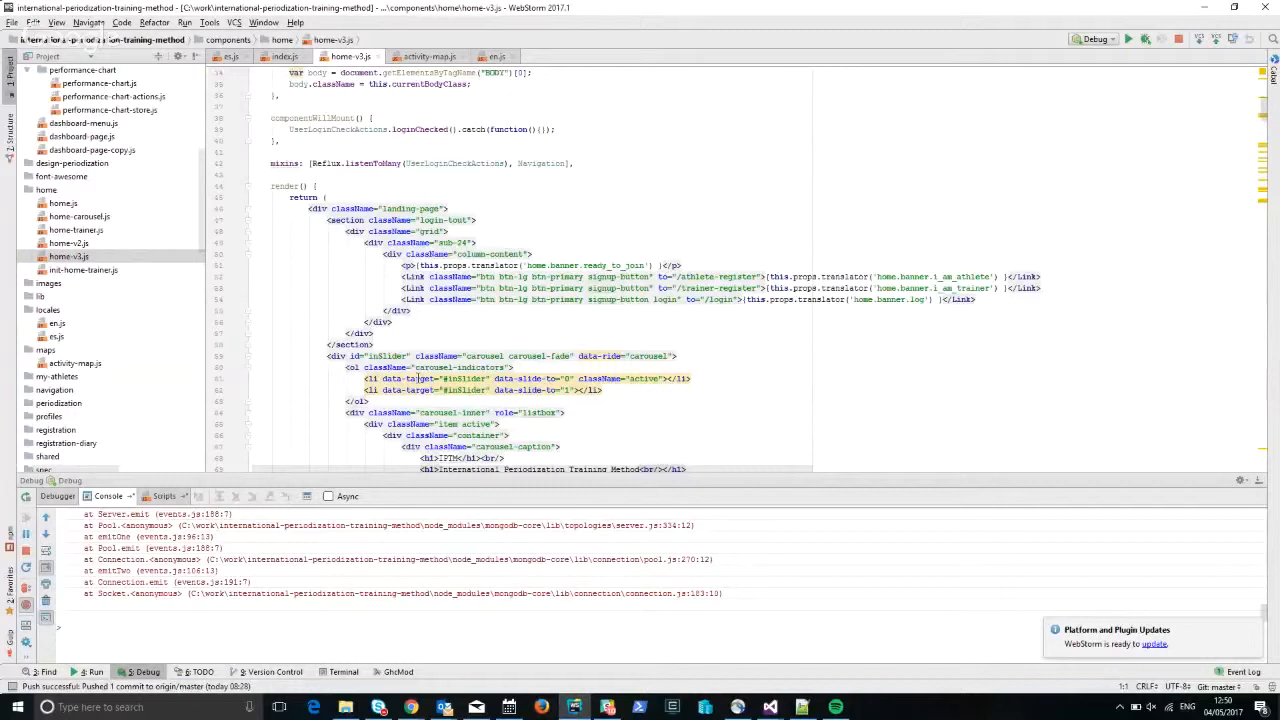
scroll("down", 3)
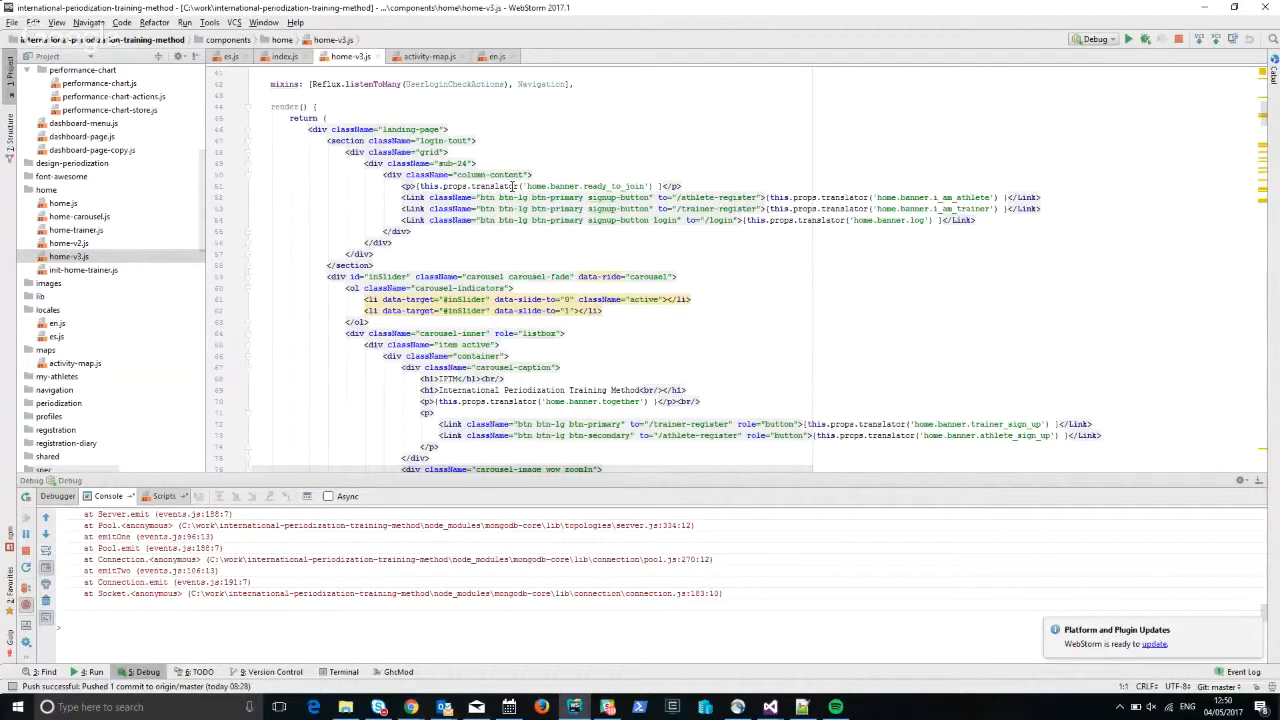
mouse_move(510, 197)
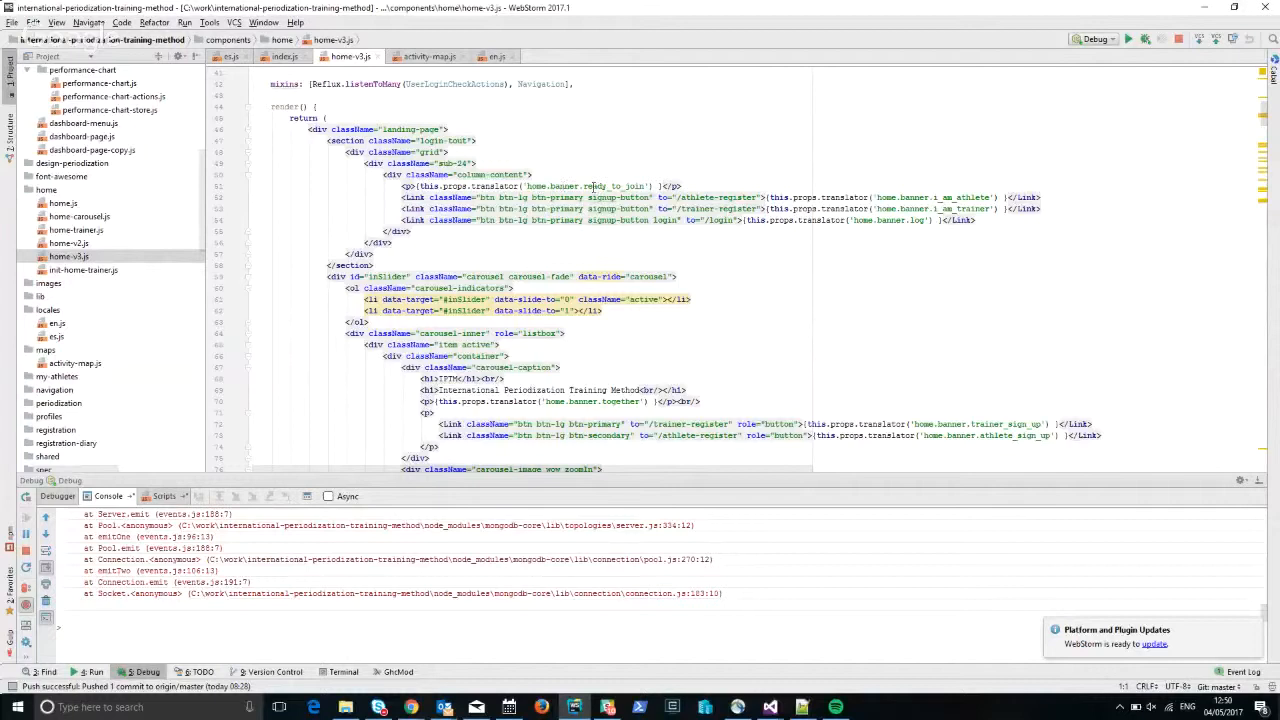
double_click(613, 186)
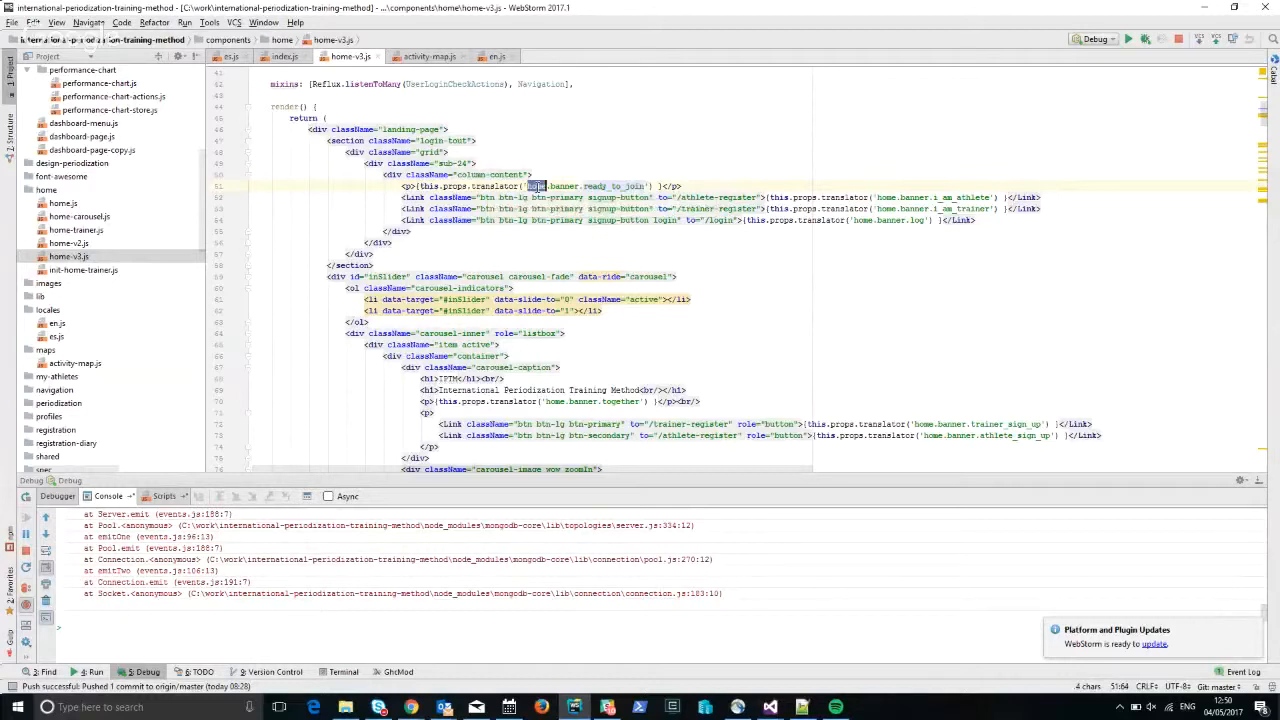
mouse_move(660, 220)
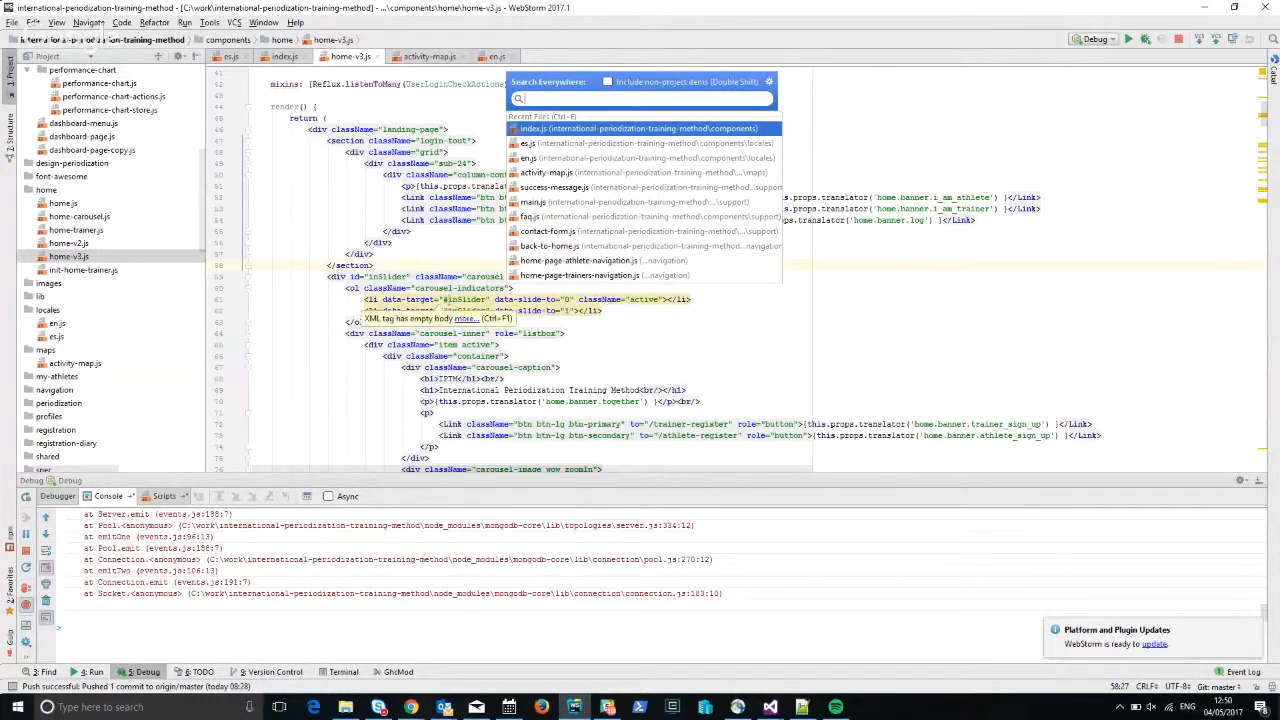
Open trainer-user-menu.js, select updateLanguage in englishSelected, and search the project for it.
type("l")
type("trainer-us")
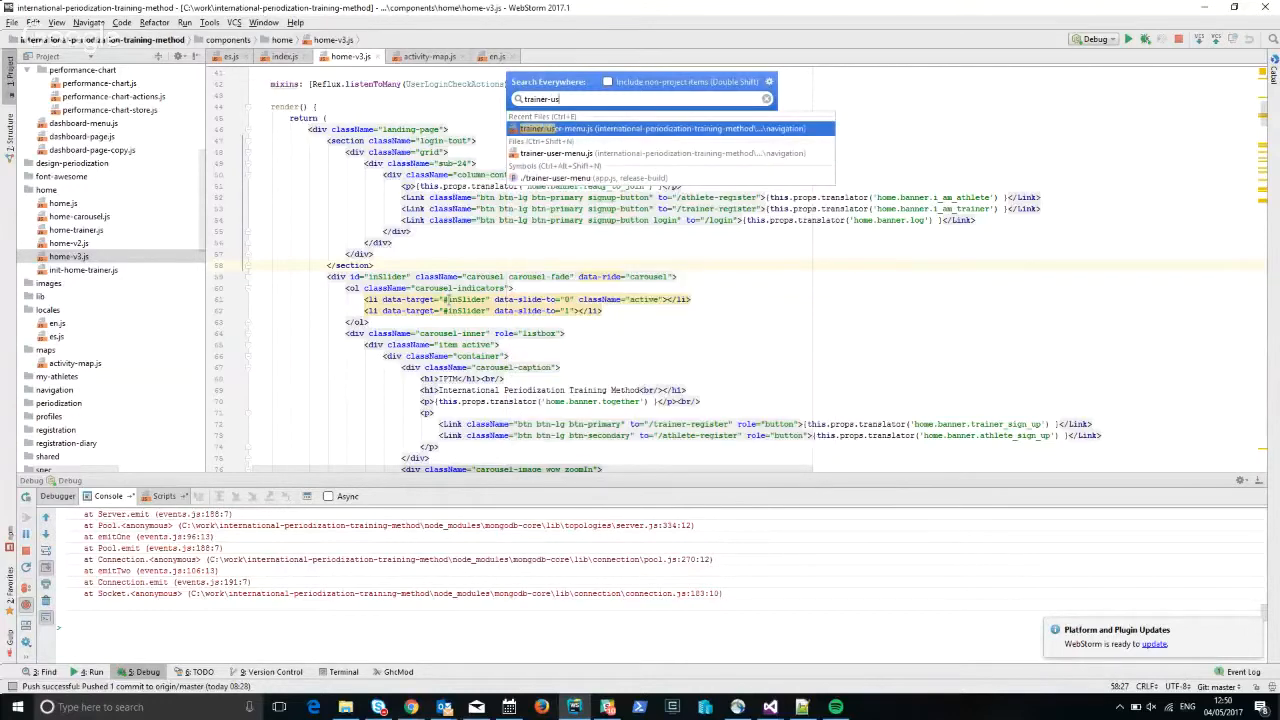
left_click(560, 128)
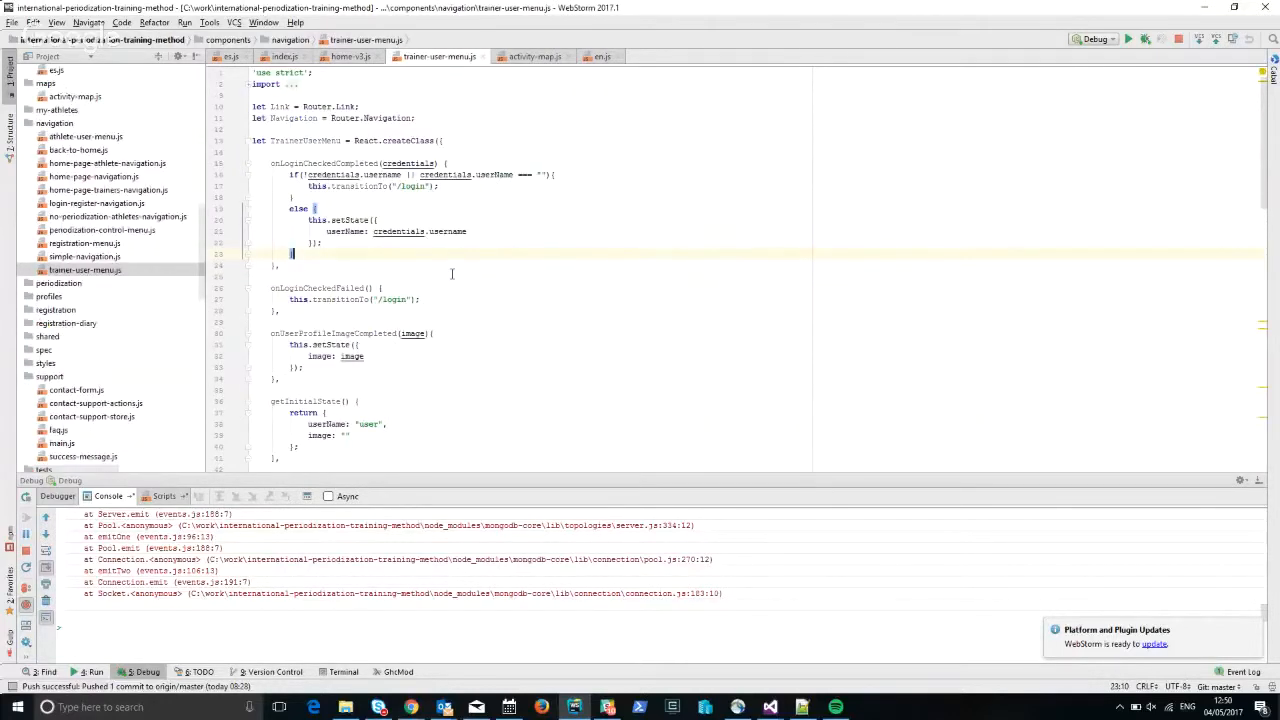
scroll("down", 3)
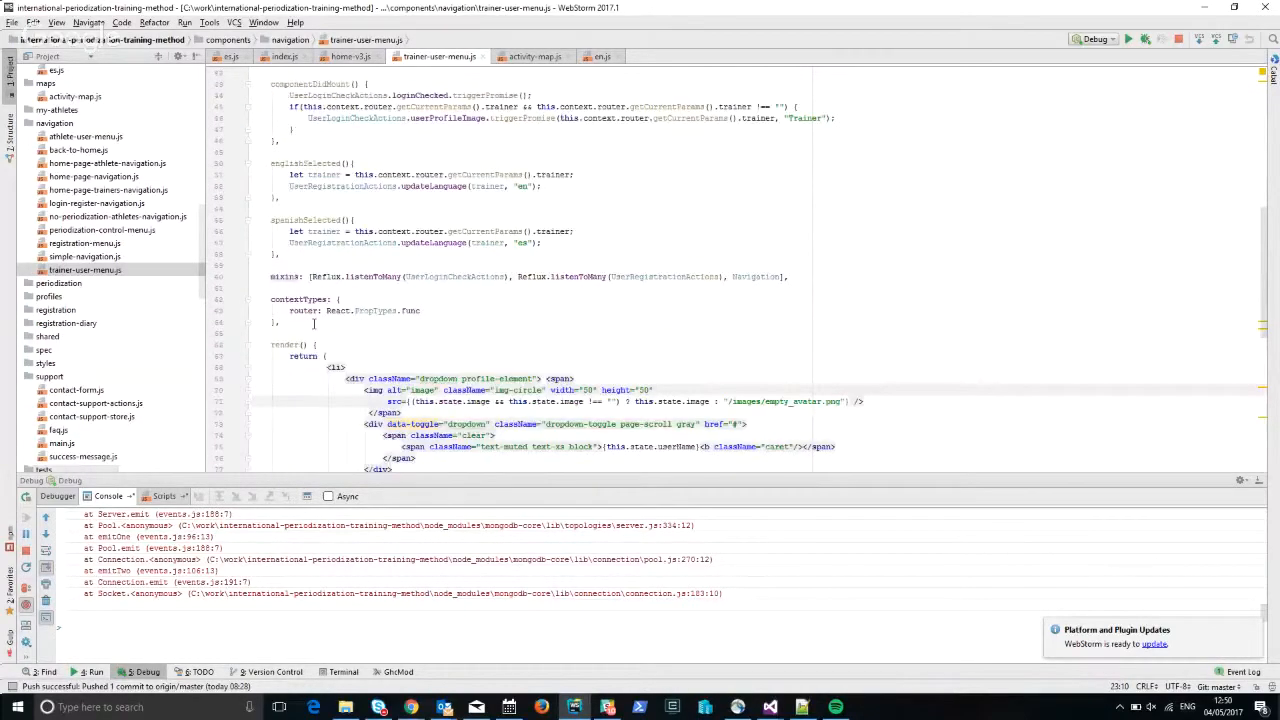
scroll("down", 3)
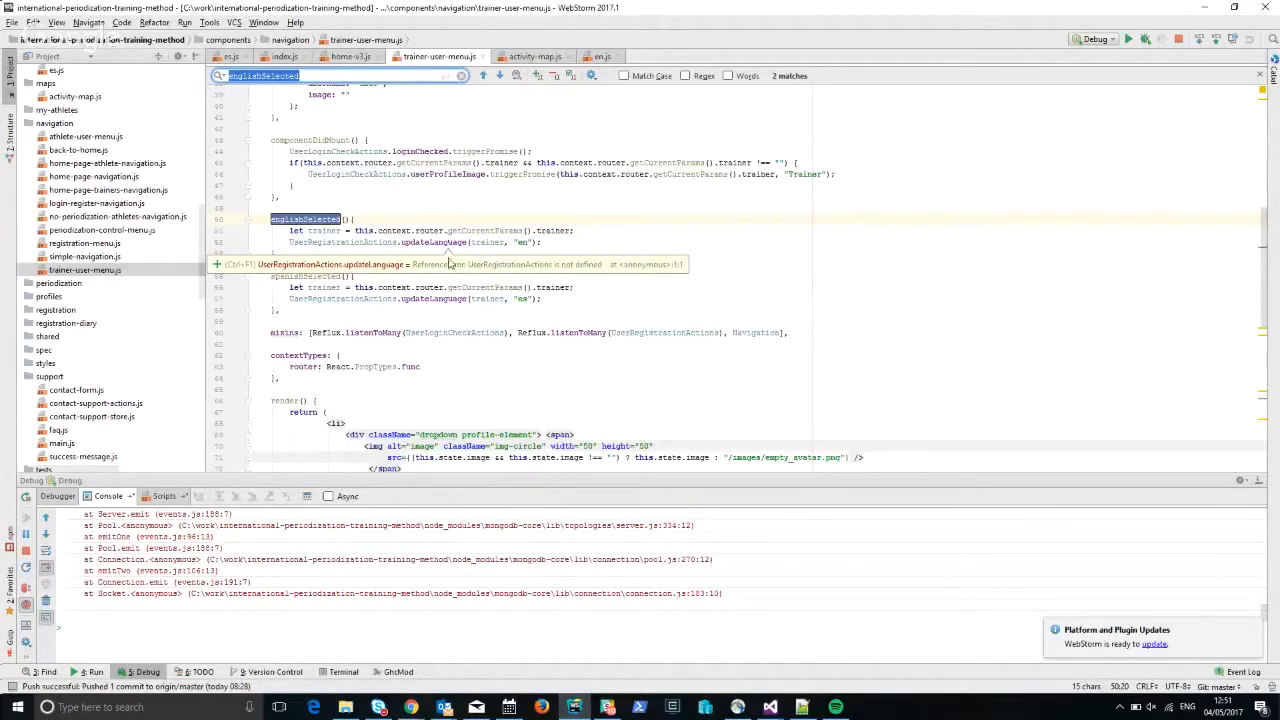
double_click(431, 242)
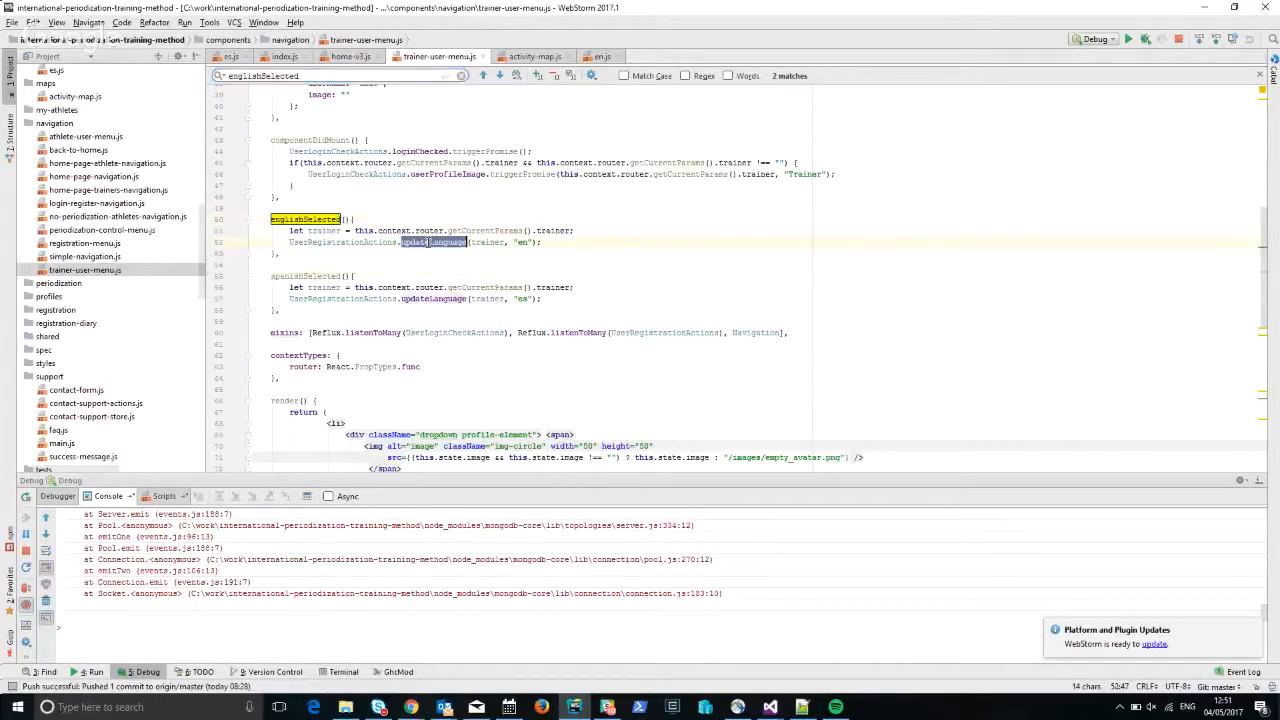
mouse_move(432, 242)
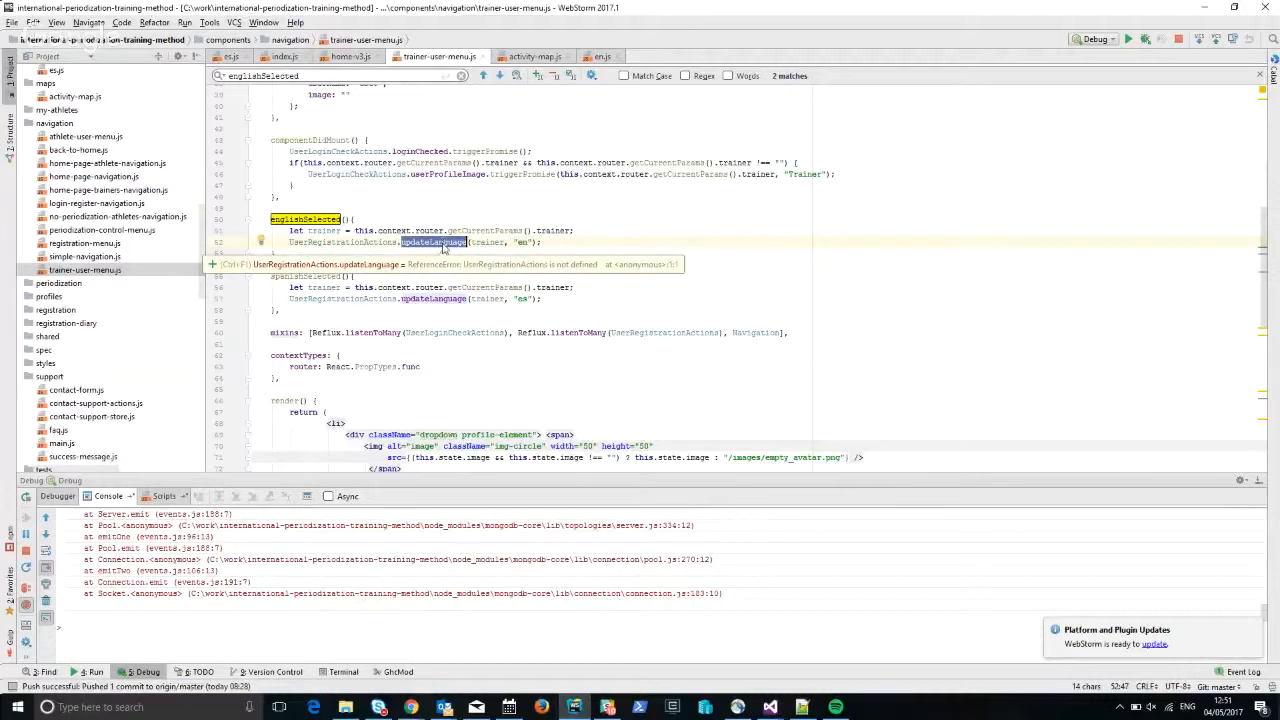
key("ctrl+shift+f")
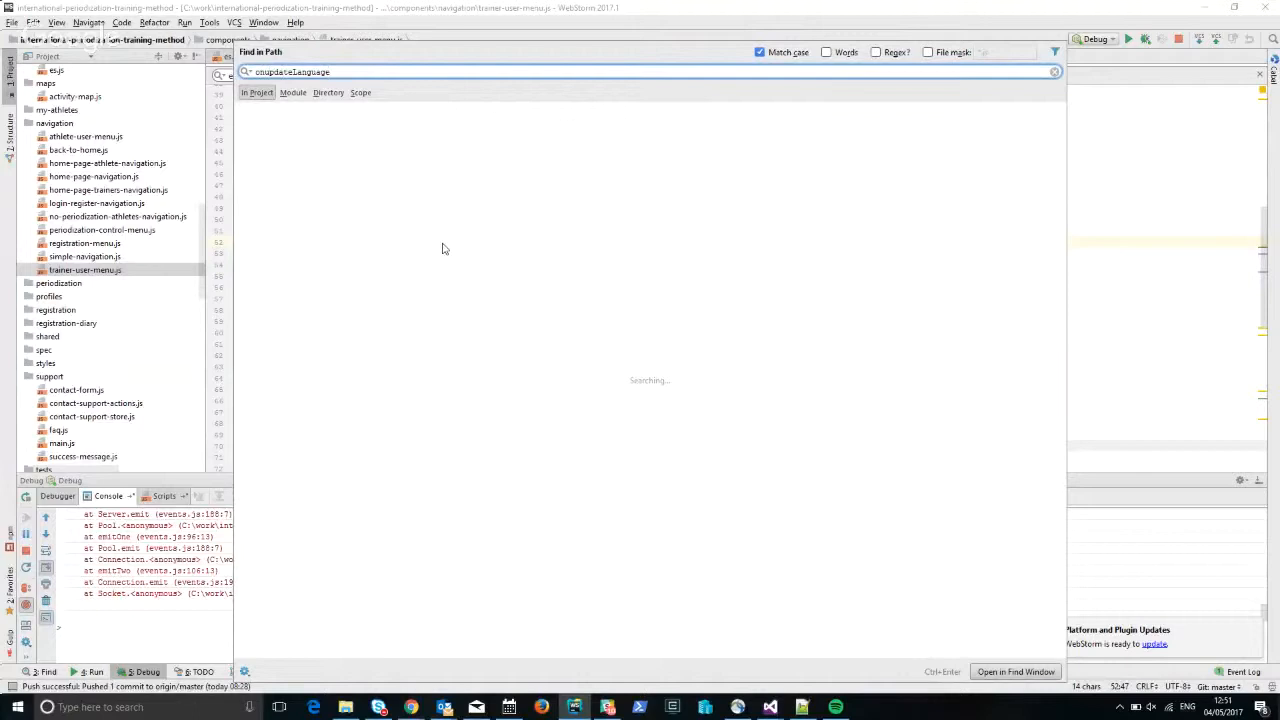
type("Comple")
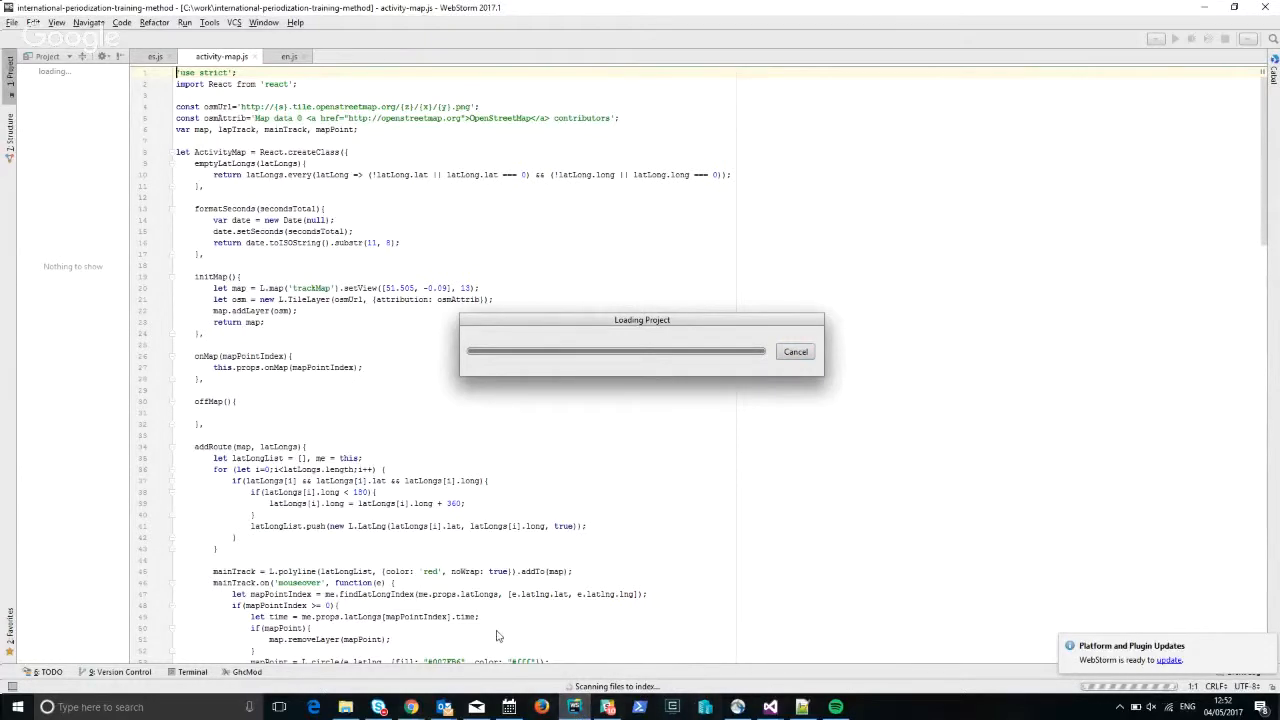
mouse_move(490, 590)
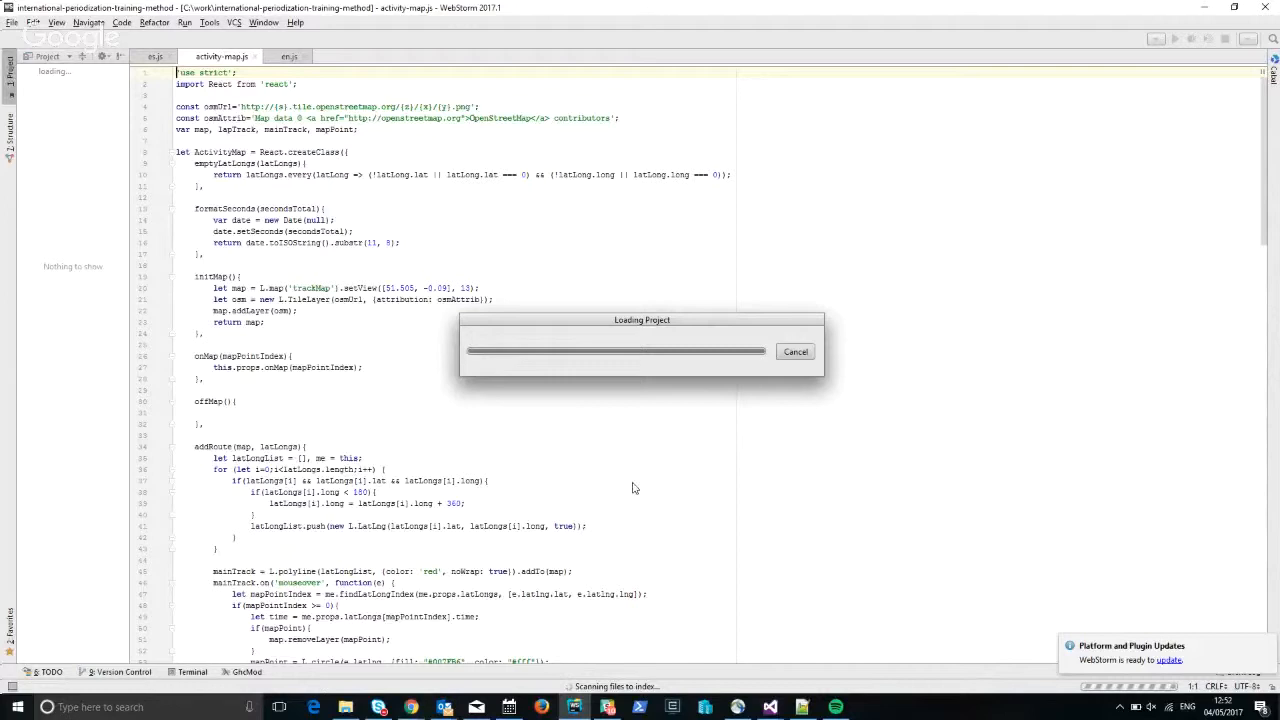
mouse_move(649, 456)
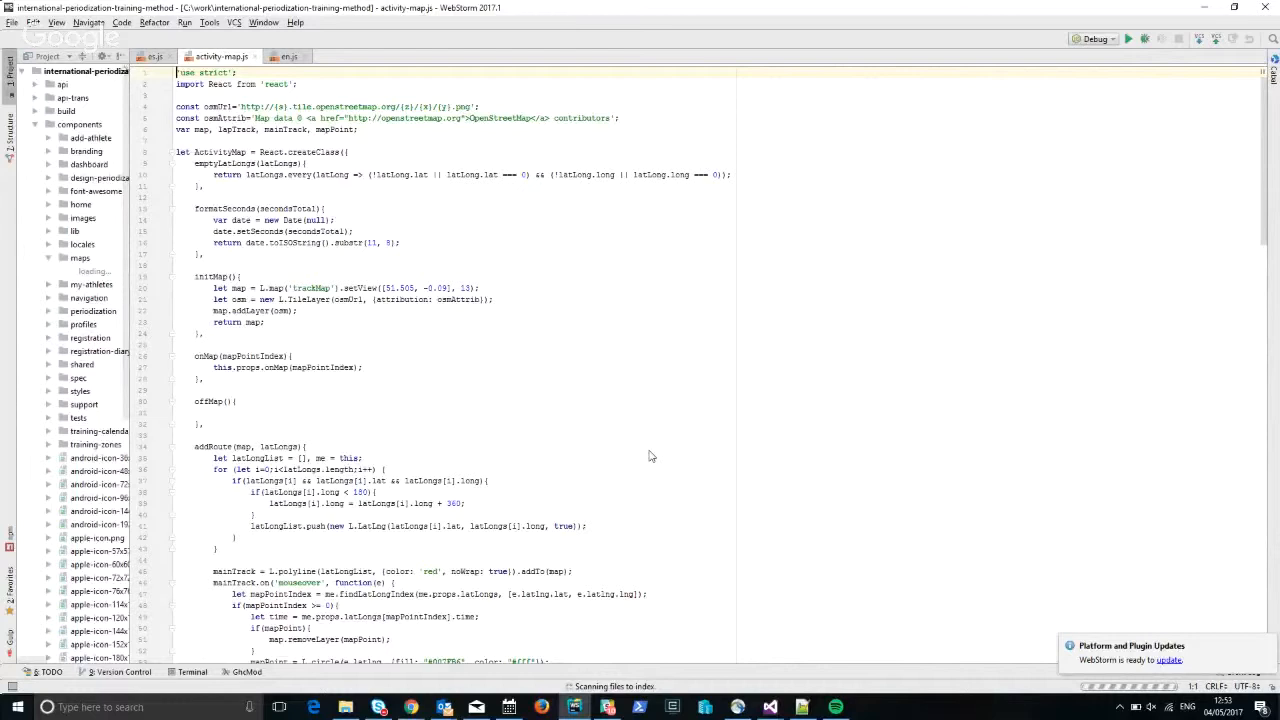
After the project finishes loading, click into the components/index.js editor.
left_click(91, 271)
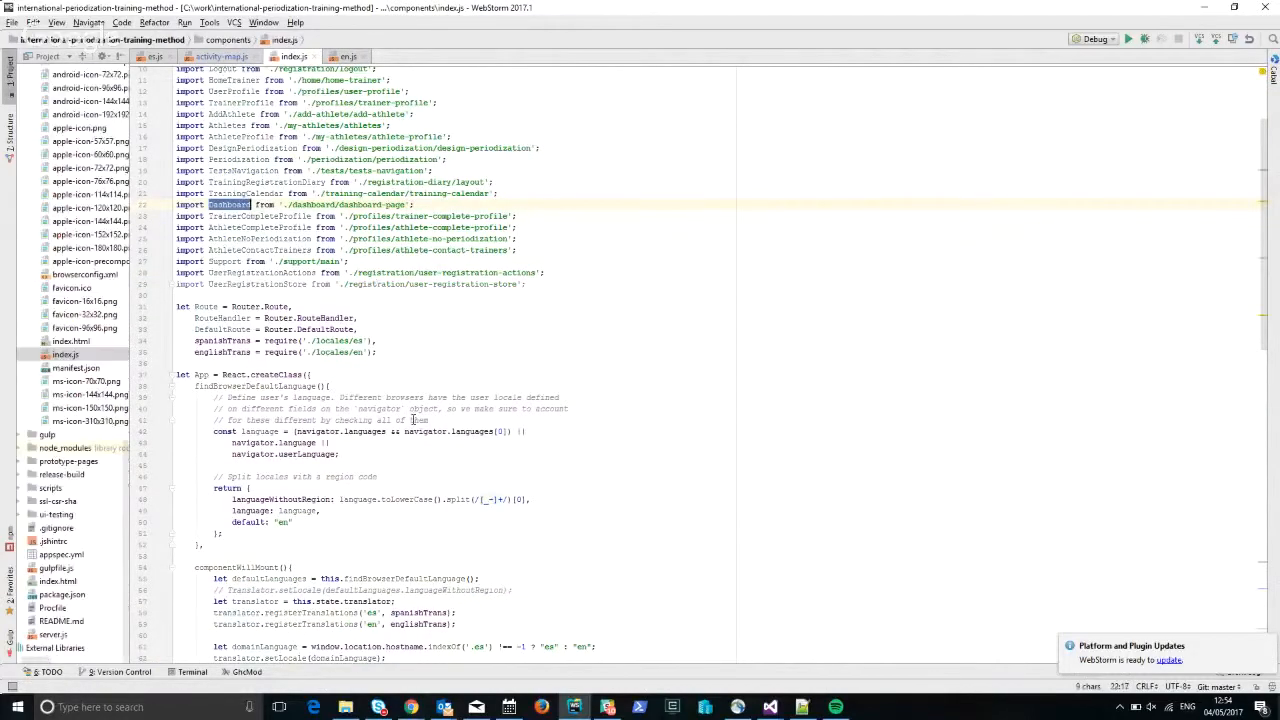
Scroll index.js past onUpdateLanguageCompleted down to the routes definition.
scroll("down", 3)
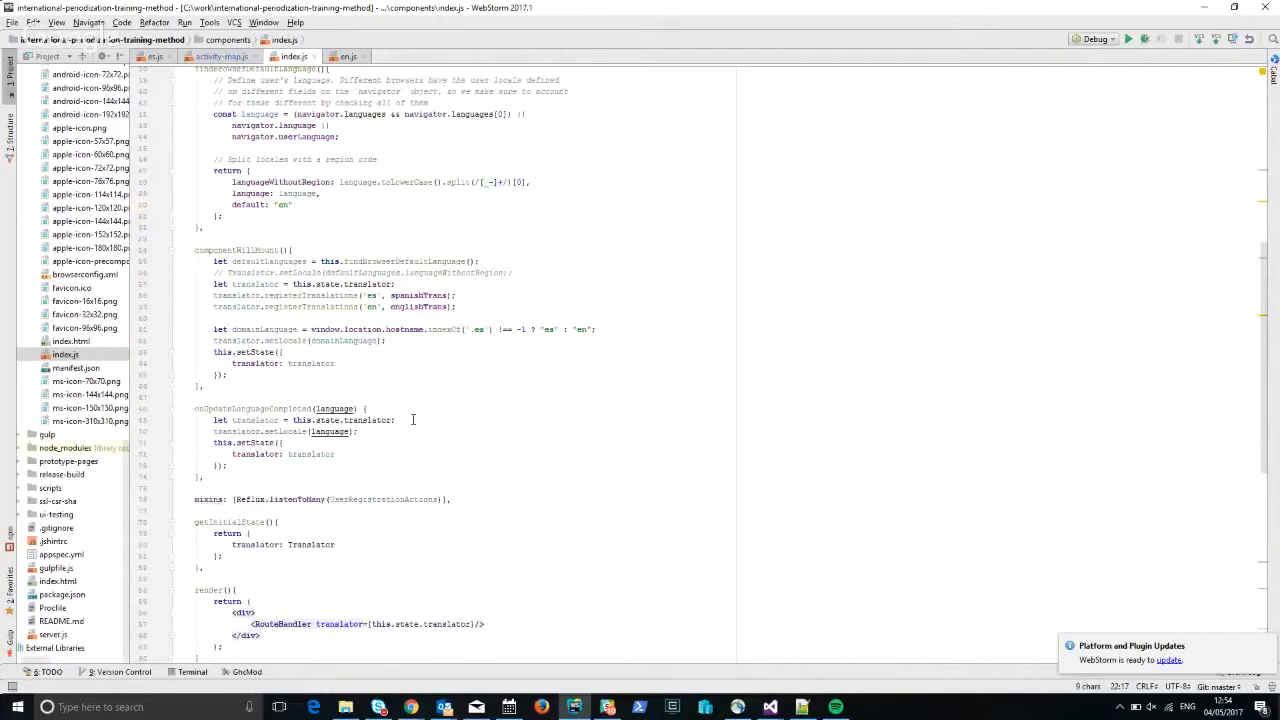
scroll("down", 3)
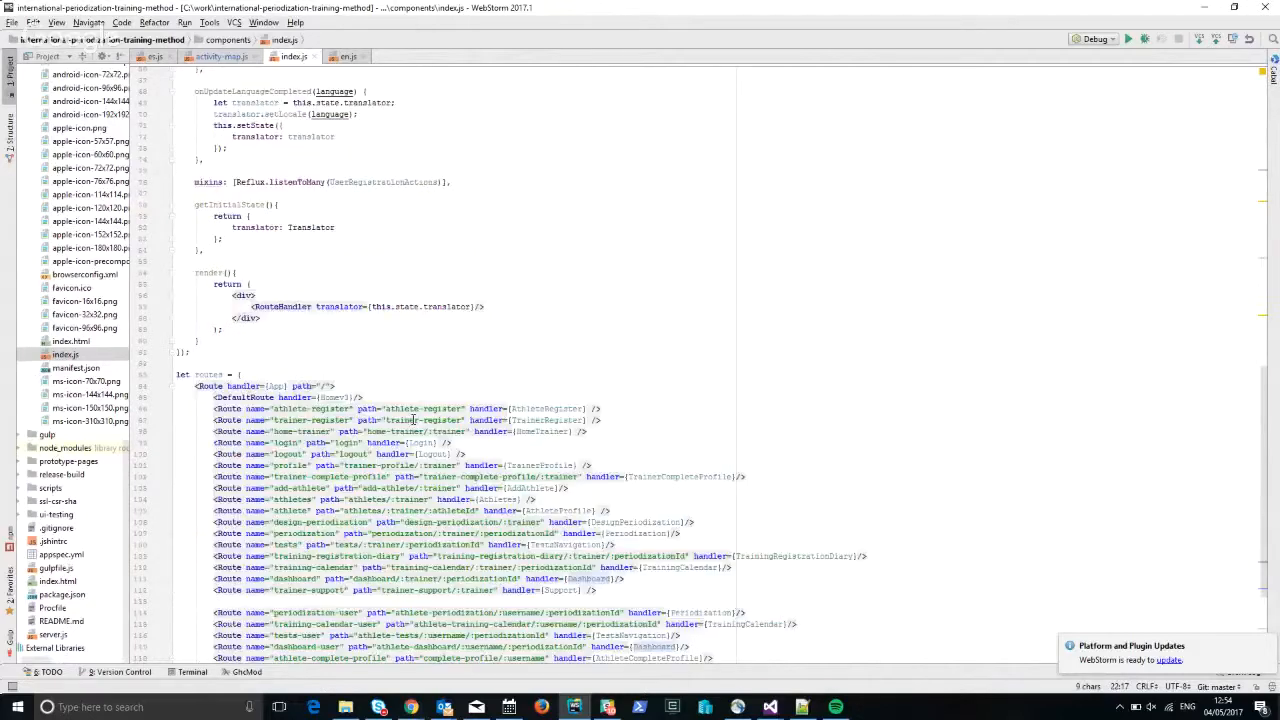